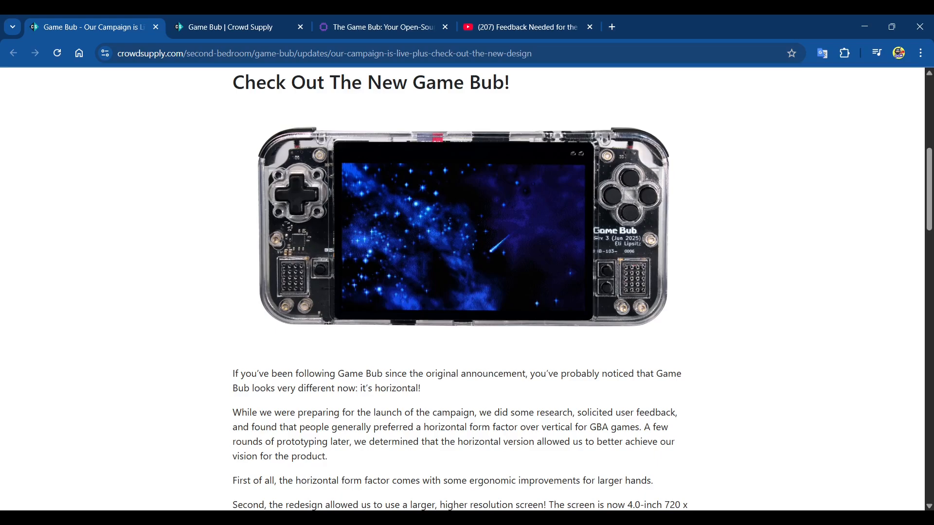
{"action": "mouse_move", "coordinate": [783, 324]}
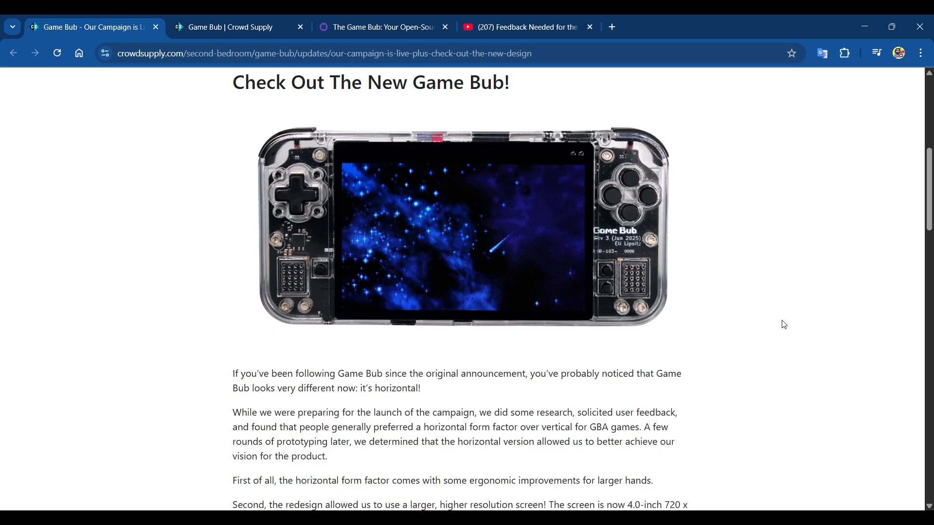
{"action": "mouse_move", "coordinate": [549, 77]}
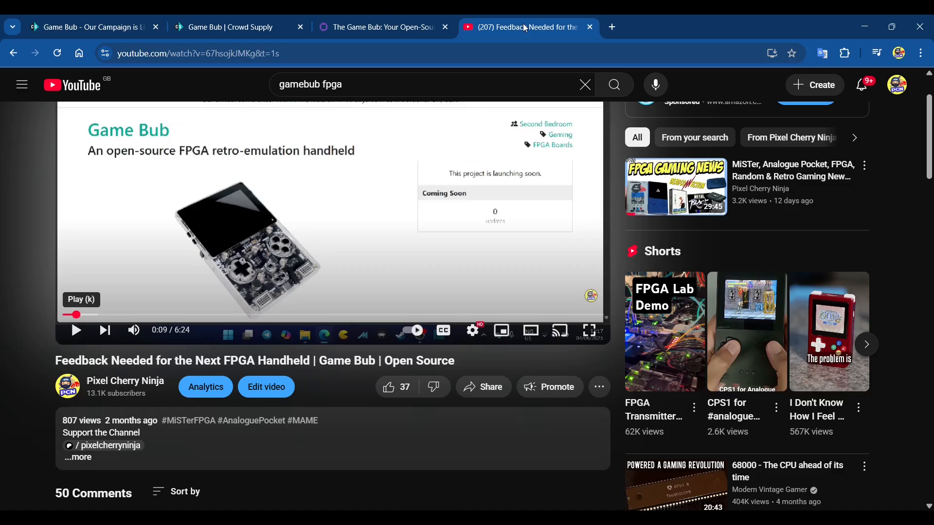
{"action": "mouse_move", "coordinate": [265, 249]}
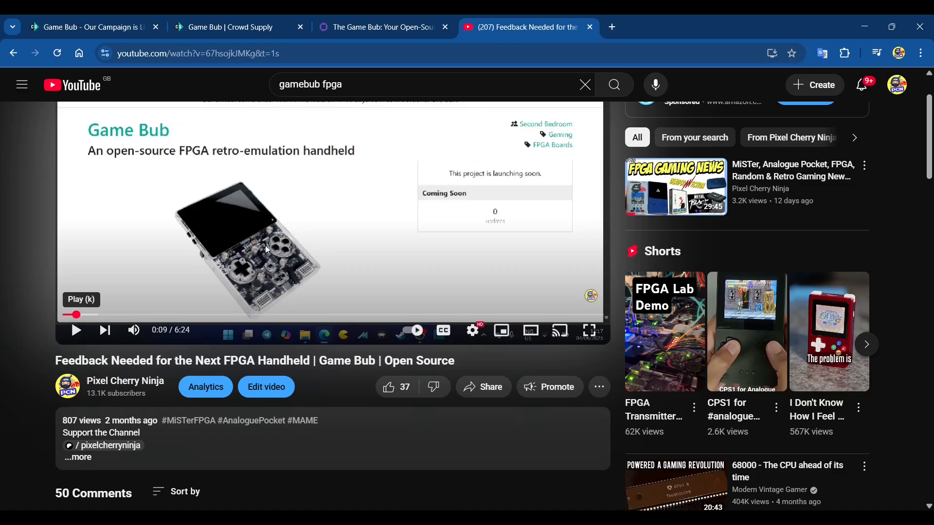
{"action": "mouse_move", "coordinate": [217, 251]}
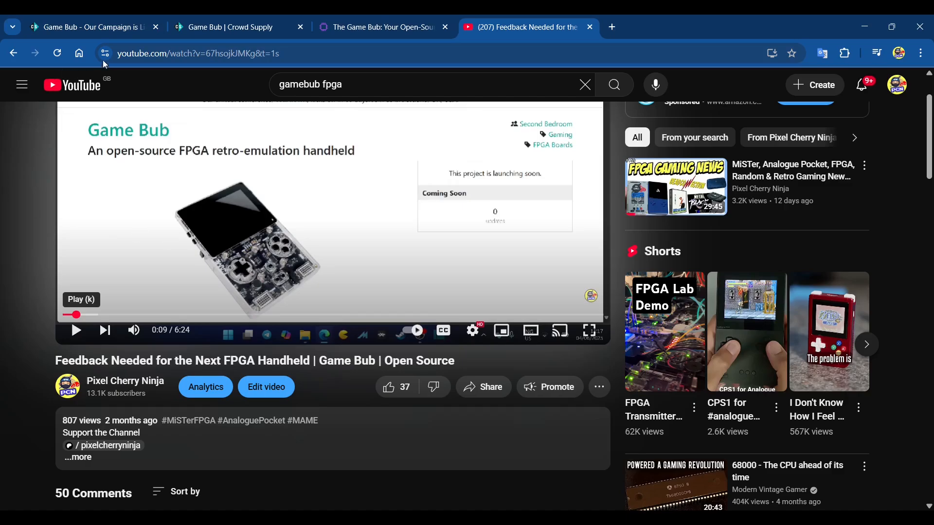
- Switch to the YouTube tab showing 'Feedback Needed for the Next FPGA Handheld | Game Bub'
{"action": "left_click", "coordinate": [90, 27]}
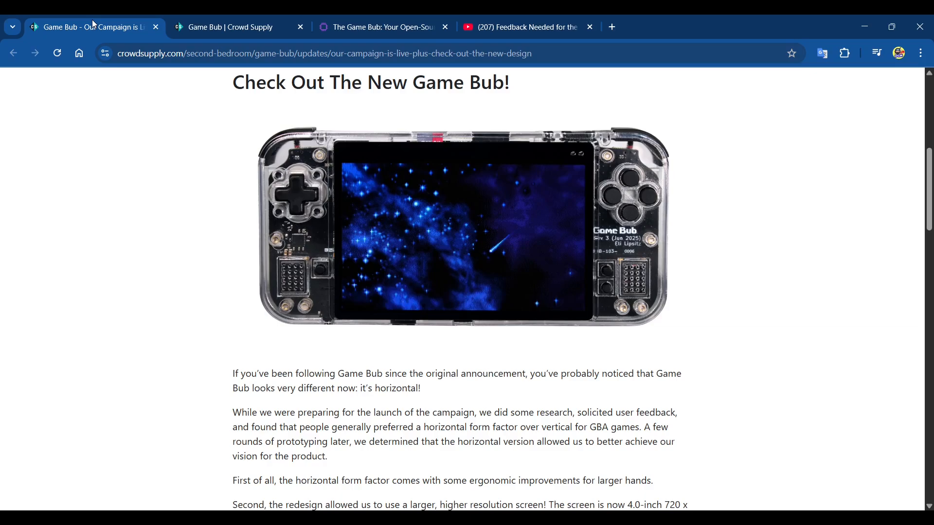
{"action": "mouse_move", "coordinate": [215, 133]}
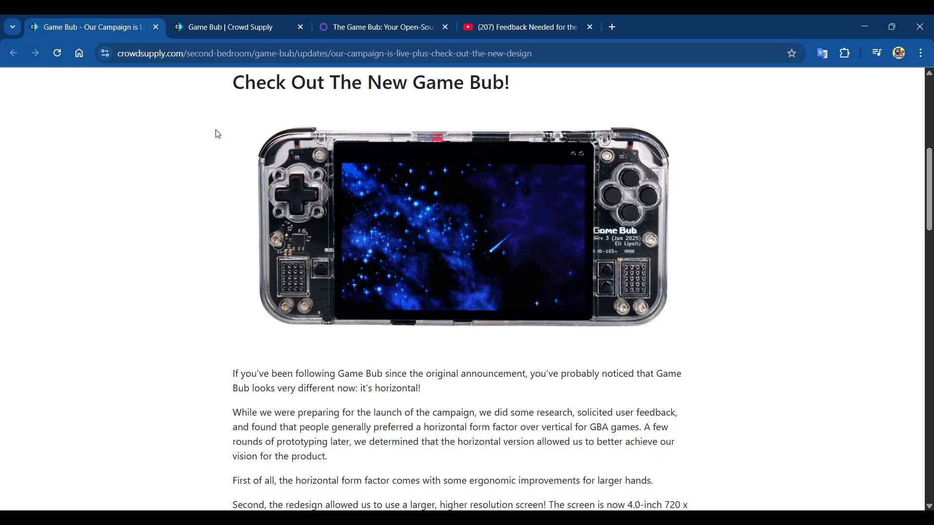
{"action": "mouse_move", "coordinate": [207, 167]}
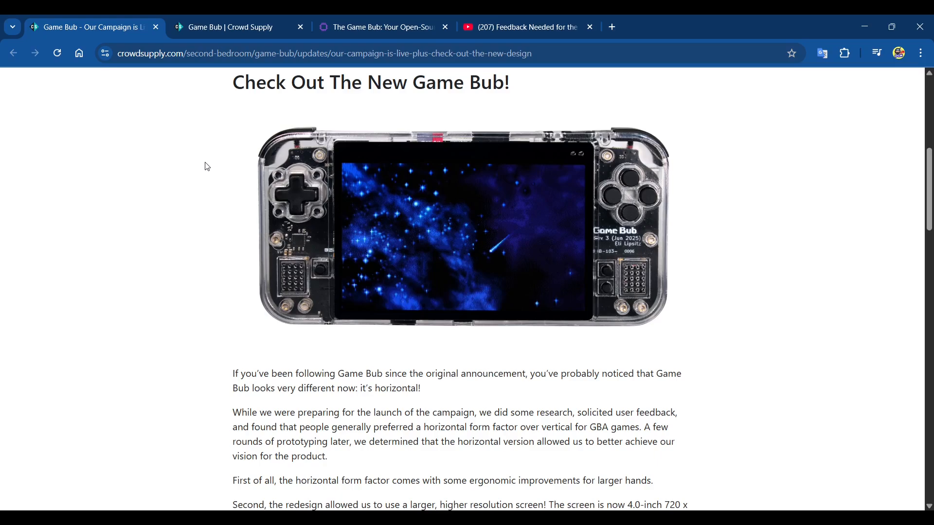
{"action": "mouse_move", "coordinate": [305, 233]}
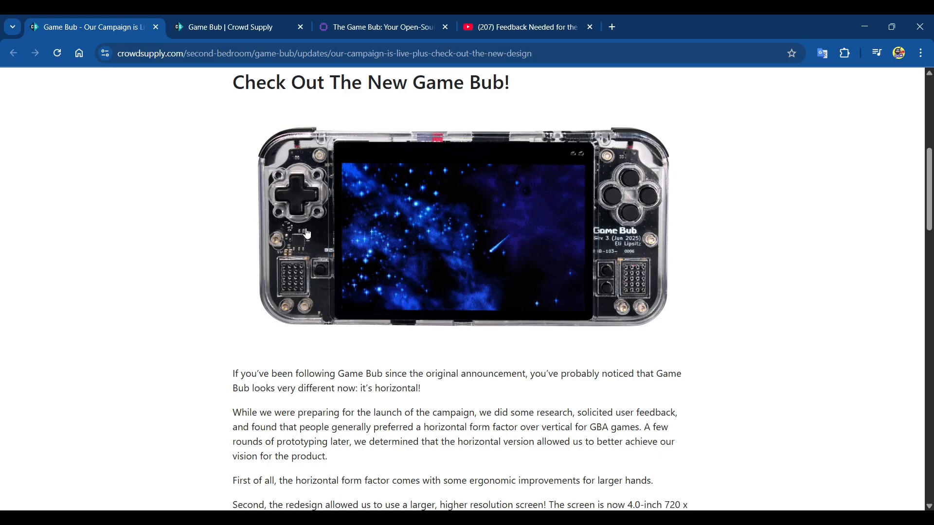
{"action": "mouse_move", "coordinate": [371, 238]}
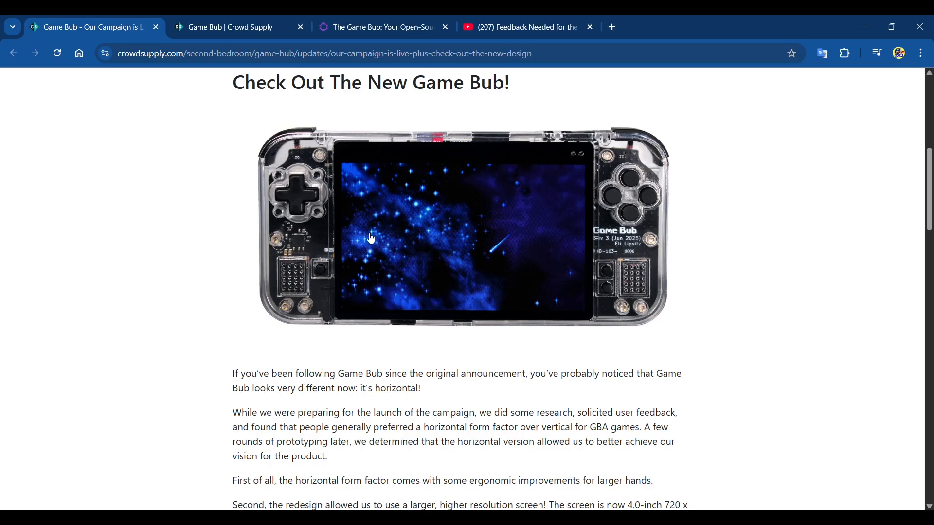
- Scroll the update to the larger-screen details and photos of GBA and Game Boy cartridges
{"action": "scroll", "scroll_direction": "down", "scroll_amount": 3}
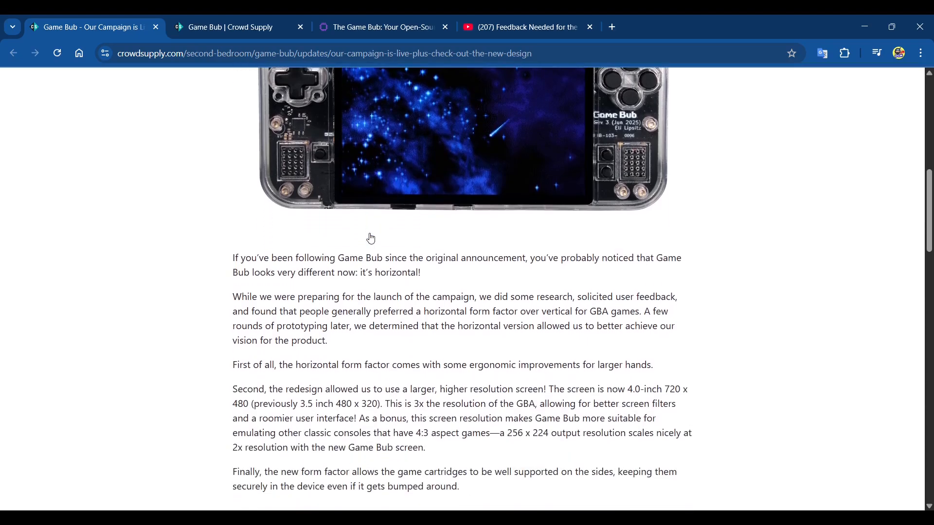
{"action": "scroll", "scroll_direction": "down", "scroll_amount": 3}
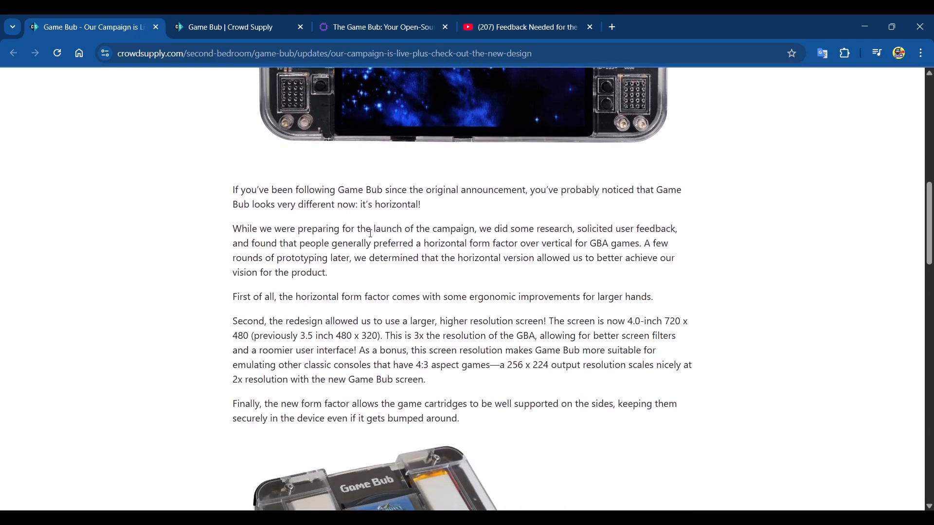
{"action": "scroll", "scroll_direction": "down", "scroll_amount": 3}
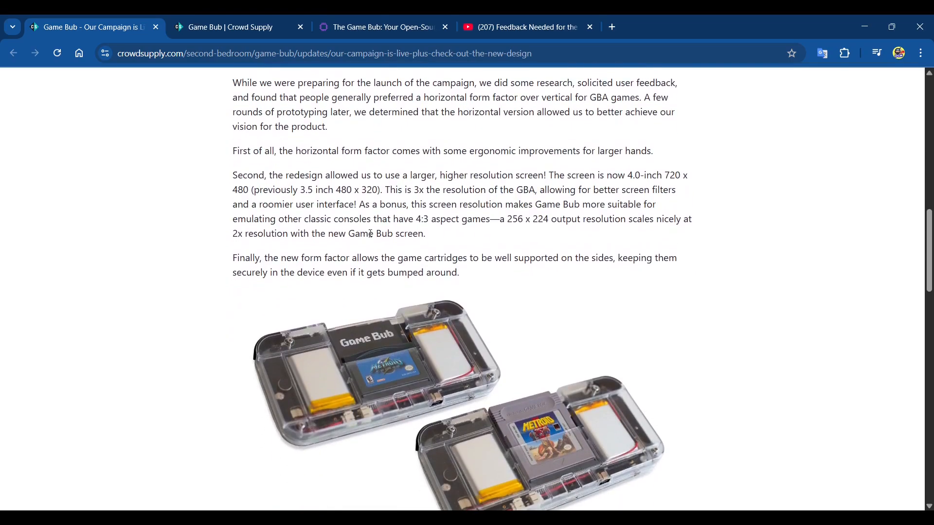
{"action": "scroll", "scroll_direction": "down", "scroll_amount": 3}
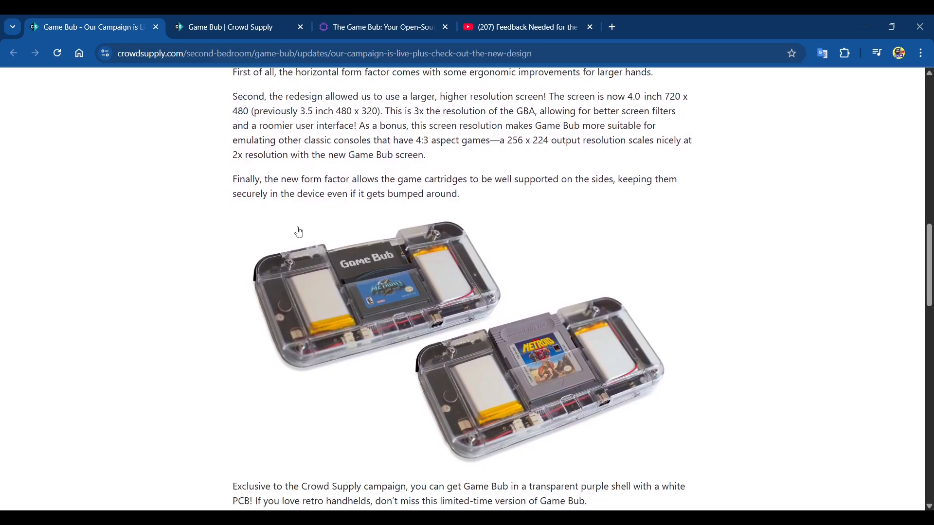
{"action": "mouse_move", "coordinate": [254, 271]}
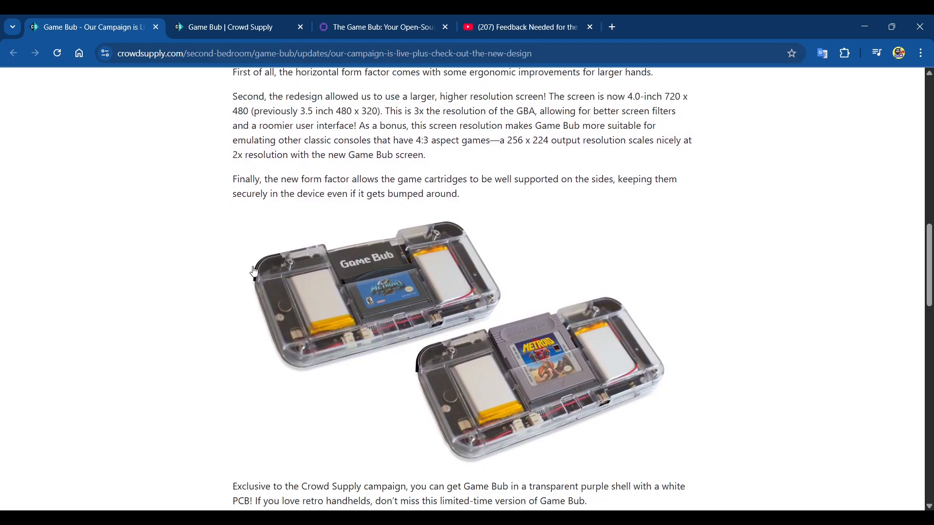
{"action": "mouse_move", "coordinate": [378, 312]}
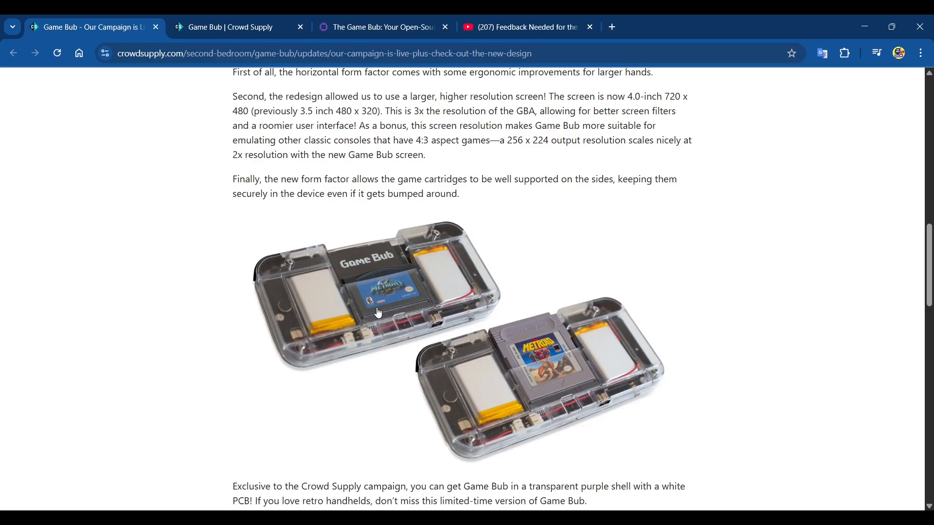
{"action": "mouse_move", "coordinate": [373, 322]}
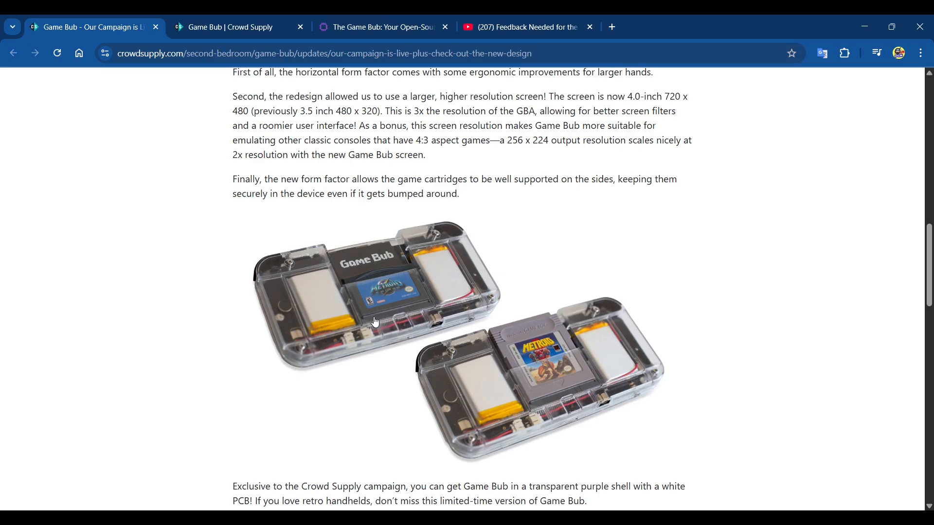
{"action": "mouse_move", "coordinate": [387, 301]}
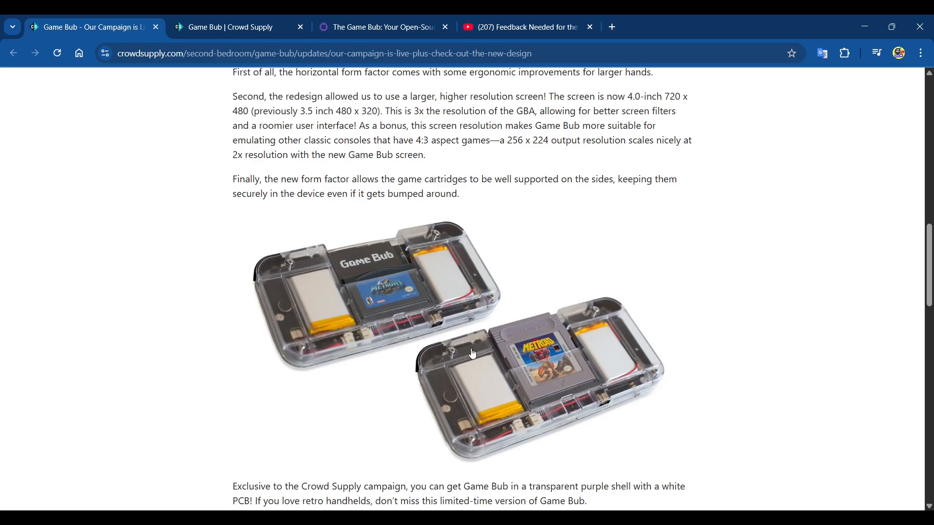
{"action": "mouse_move", "coordinate": [565, 382]}
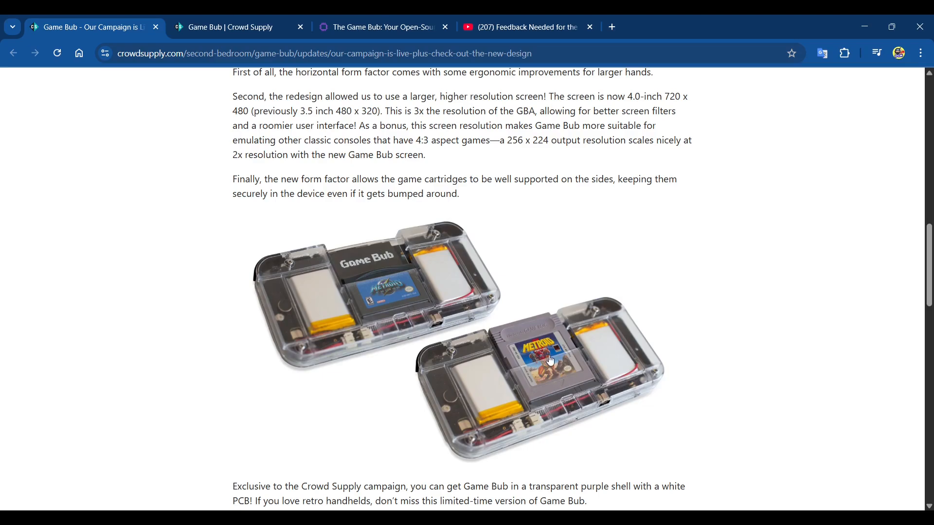
- Scroll past the purple shell image to the $249 transparent and $299 purple Game Bub listings
{"action": "scroll", "scroll_direction": "down", "scroll_amount": 3}
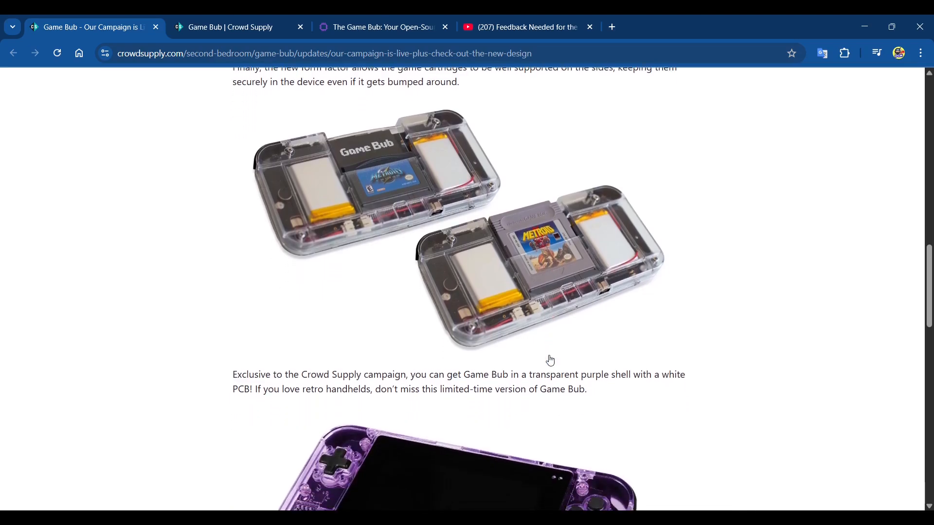
{"action": "scroll", "scroll_direction": "down", "scroll_amount": 3}
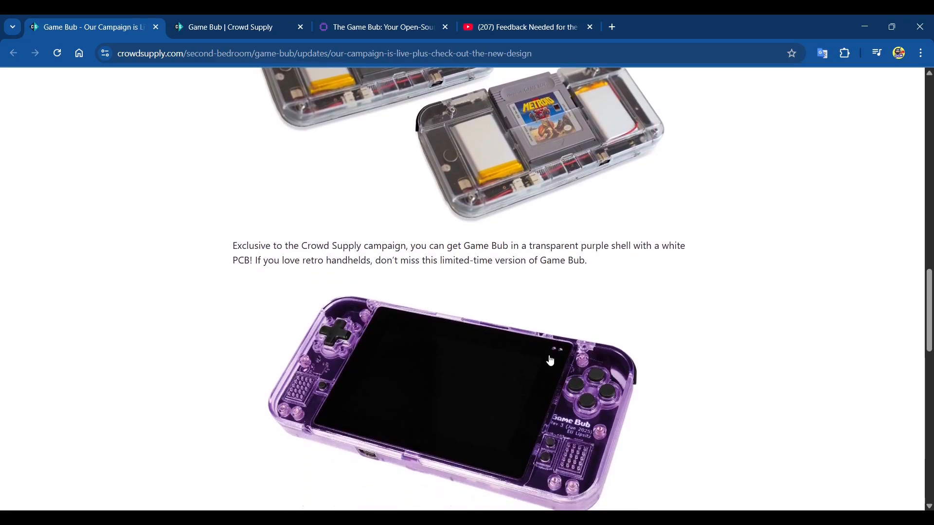
{"action": "scroll", "scroll_direction": "down", "scroll_amount": 3}
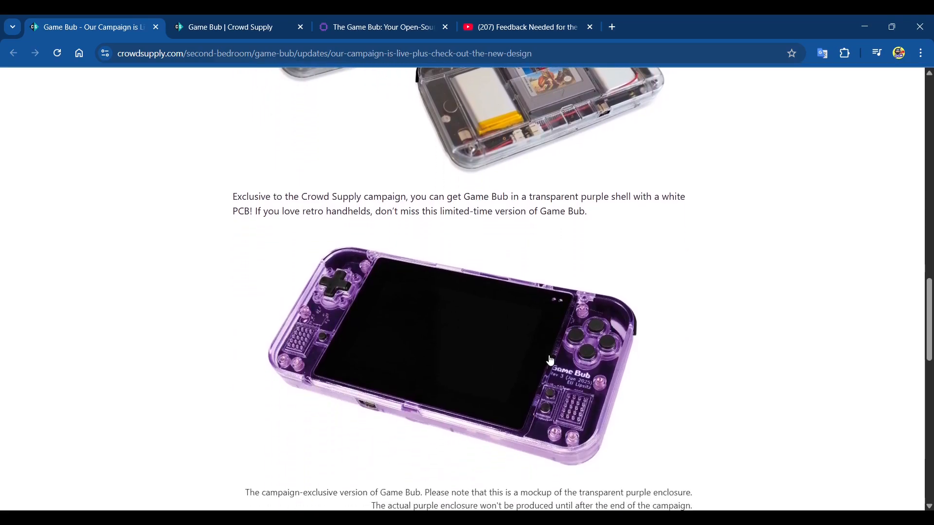
{"action": "scroll", "scroll_direction": "down", "scroll_amount": 3}
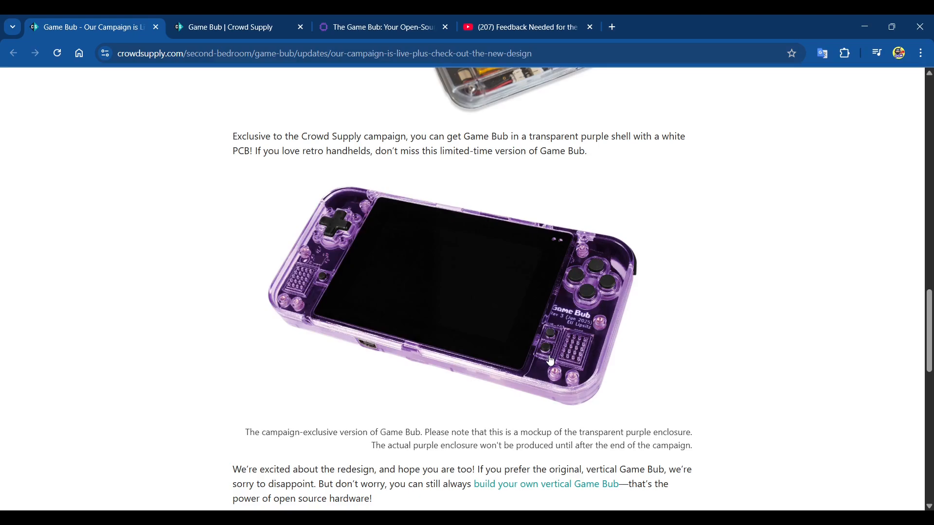
{"action": "scroll", "scroll_direction": "down", "scroll_amount": 3}
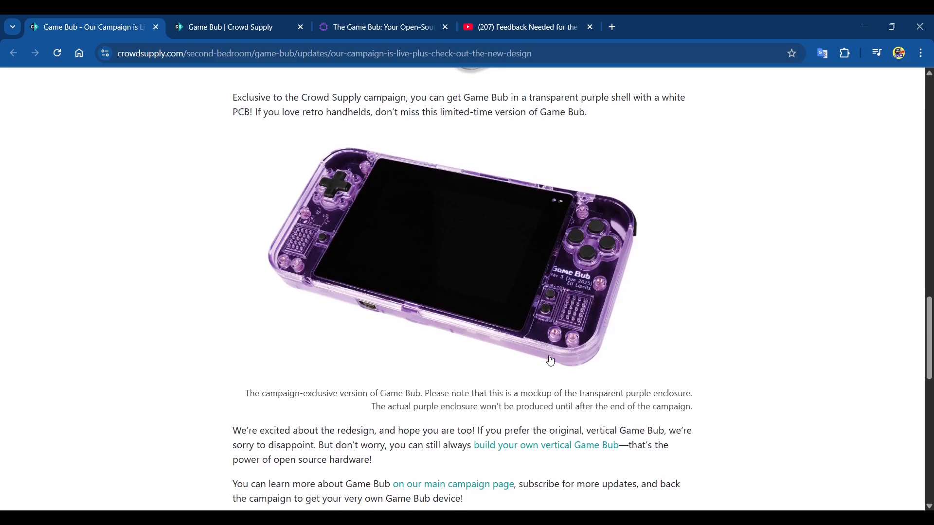
{"action": "scroll", "scroll_direction": "down", "scroll_amount": 3}
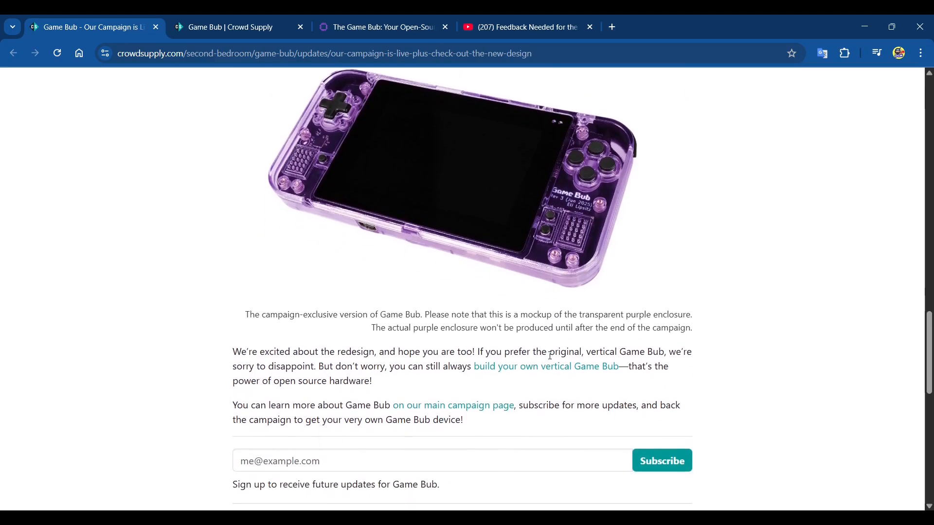
{"action": "scroll", "scroll_direction": "down", "scroll_amount": 3}
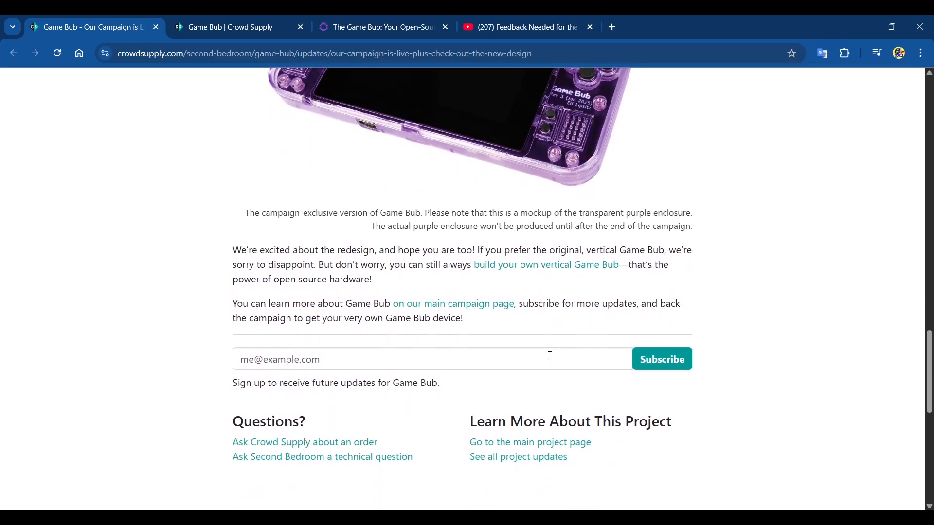
{"action": "scroll", "scroll_direction": "down", "scroll_amount": 3}
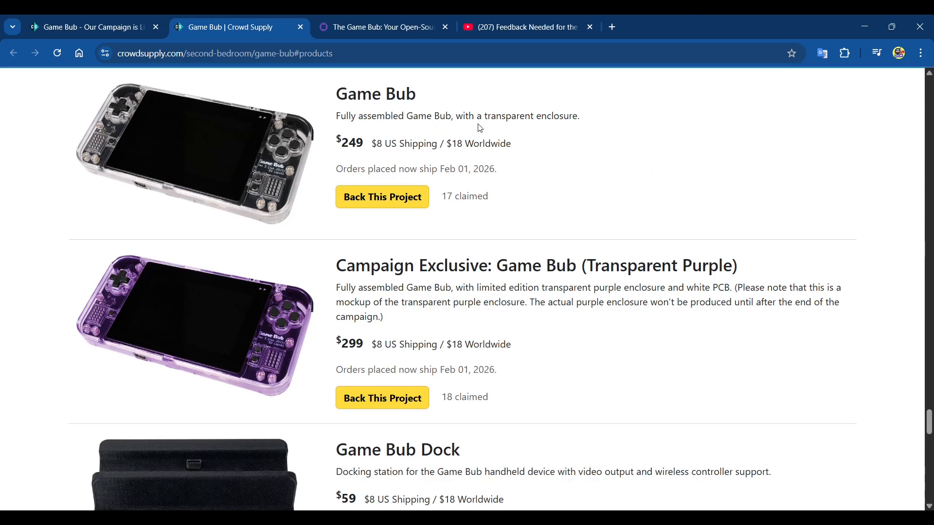
{"action": "mouse_move", "coordinate": [448, 156]}
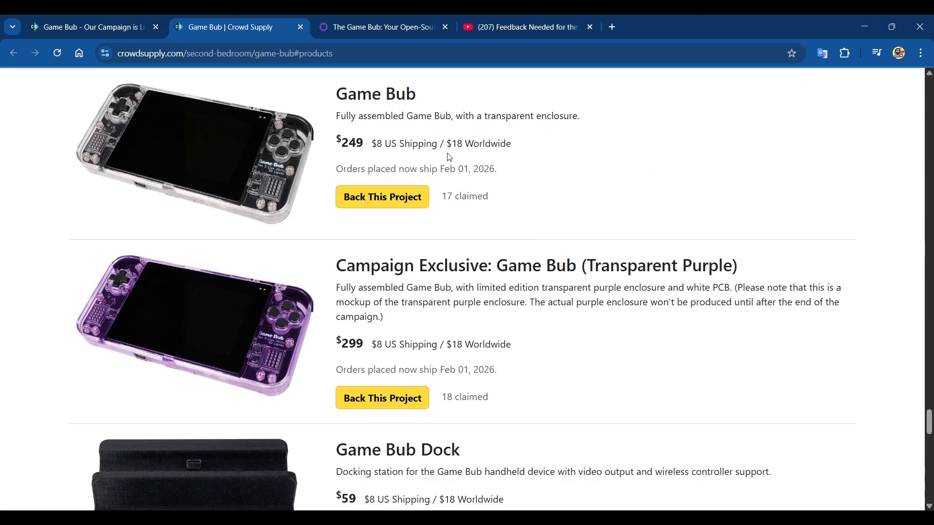
{"action": "mouse_move", "coordinate": [496, 154]}
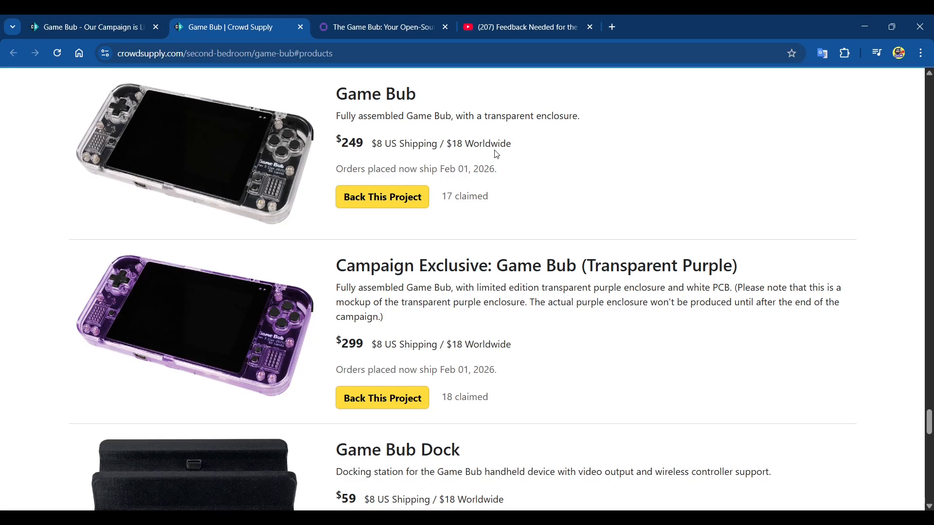
{"action": "mouse_move", "coordinate": [509, 253]}
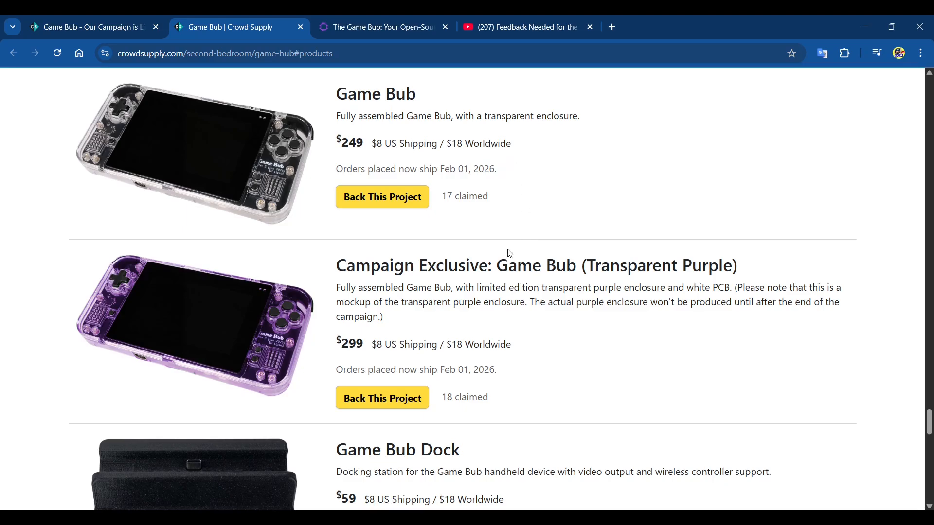
{"action": "mouse_move", "coordinate": [565, 287]}
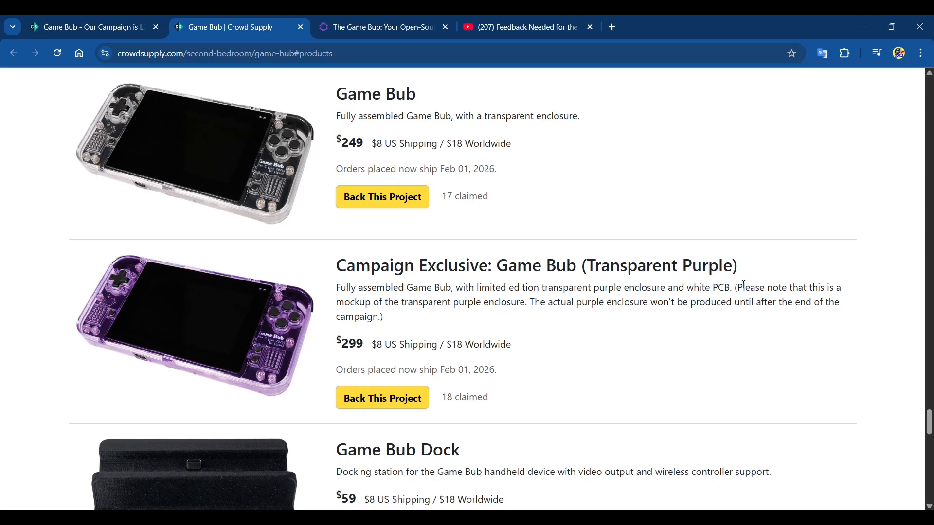
{"action": "mouse_move", "coordinate": [579, 340]}
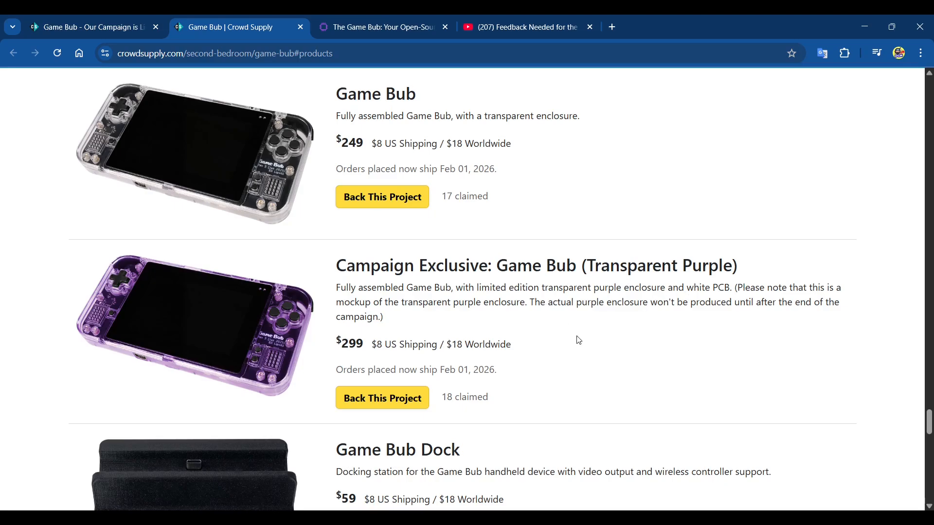
{"action": "mouse_move", "coordinate": [645, 358]}
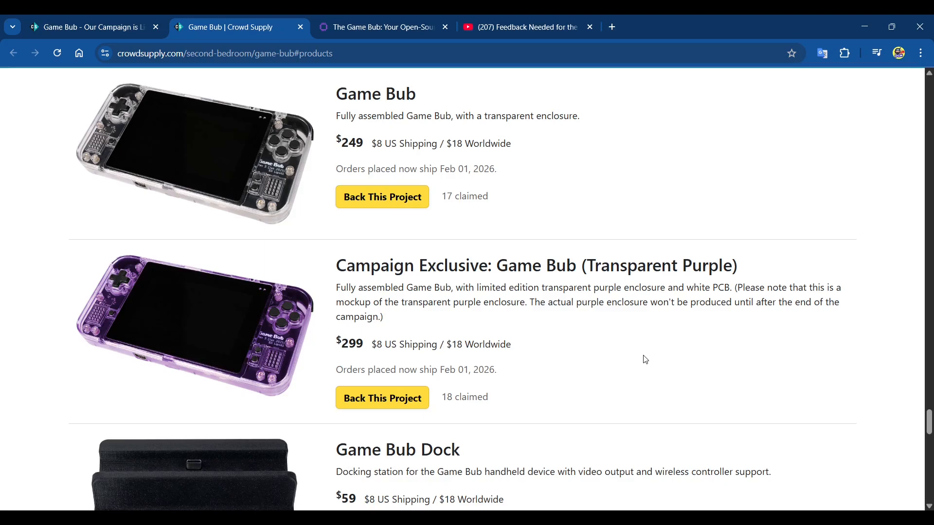
{"action": "mouse_move", "coordinate": [657, 342]}
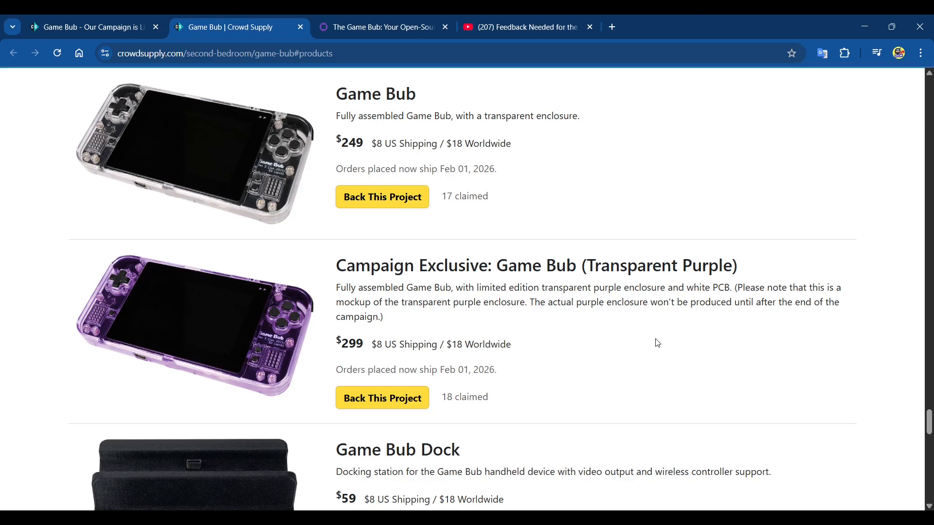
{"action": "mouse_move", "coordinate": [718, 346]}
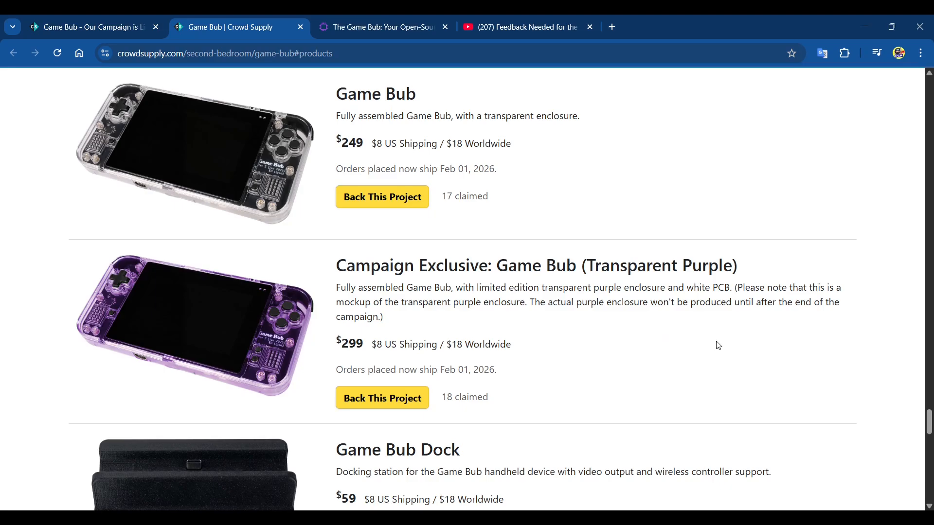
{"action": "mouse_move", "coordinate": [589, 318]}
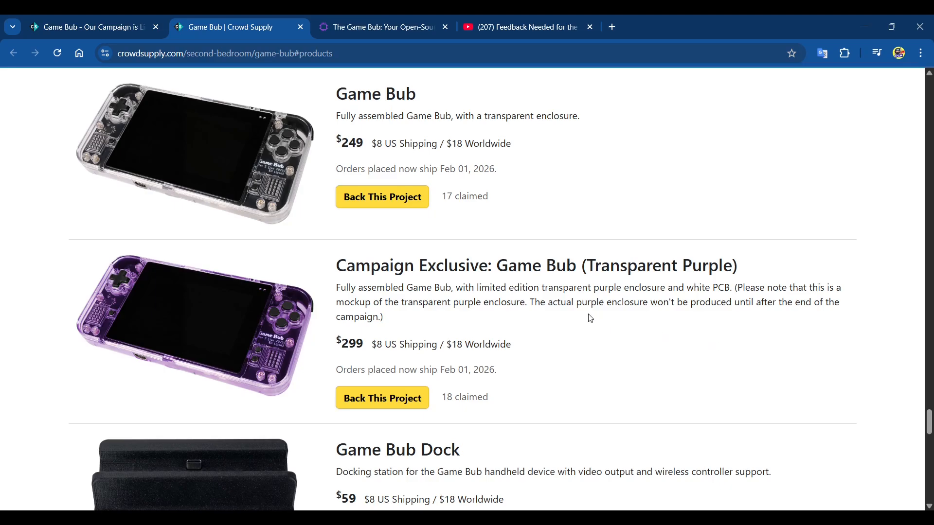
{"action": "mouse_move", "coordinate": [494, 292]}
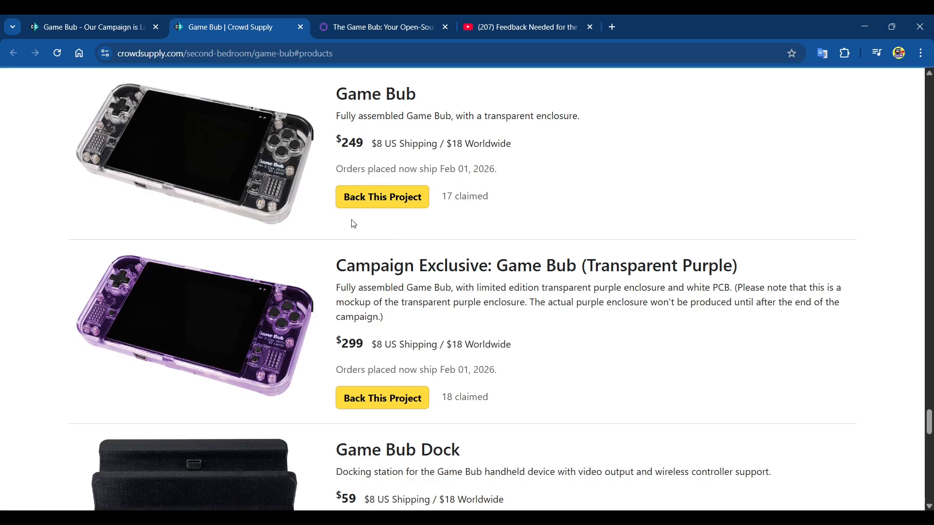
{"action": "mouse_move", "coordinate": [588, 324]}
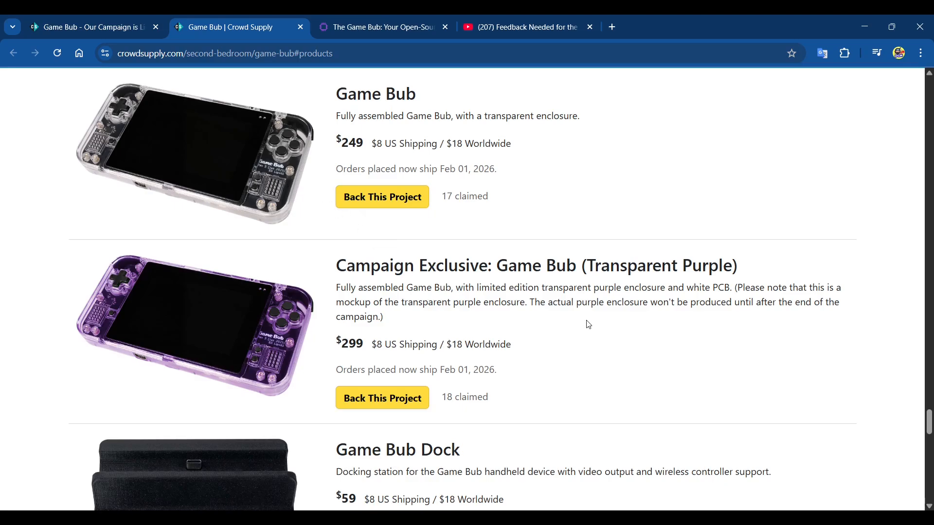
- Scroll past the $59 Game Bub Dock listing to Second Bedroom's About the Team section
{"action": "scroll", "scroll_direction": "down", "scroll_amount": 3}
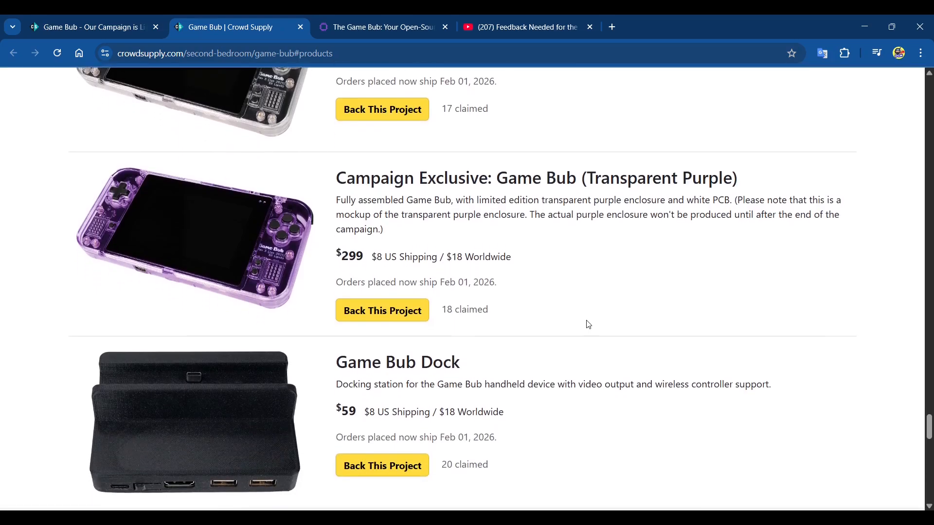
{"action": "scroll", "scroll_direction": "down", "scroll_amount": 3}
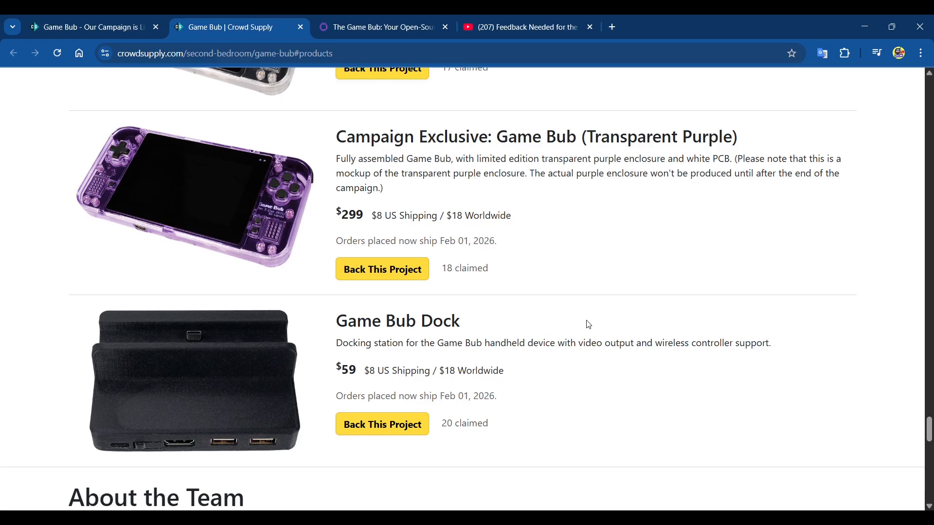
{"action": "mouse_move", "coordinate": [597, 334]}
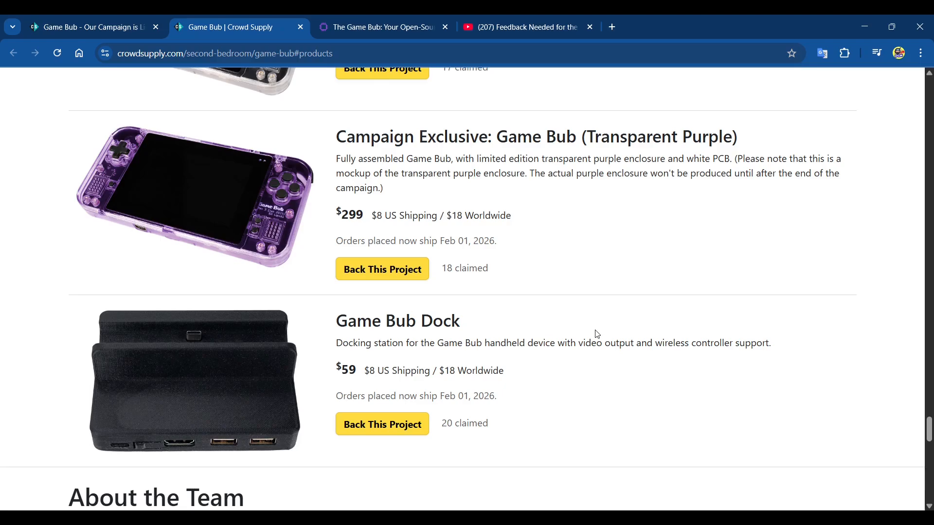
{"action": "scroll", "scroll_direction": "down", "scroll_amount": 3}
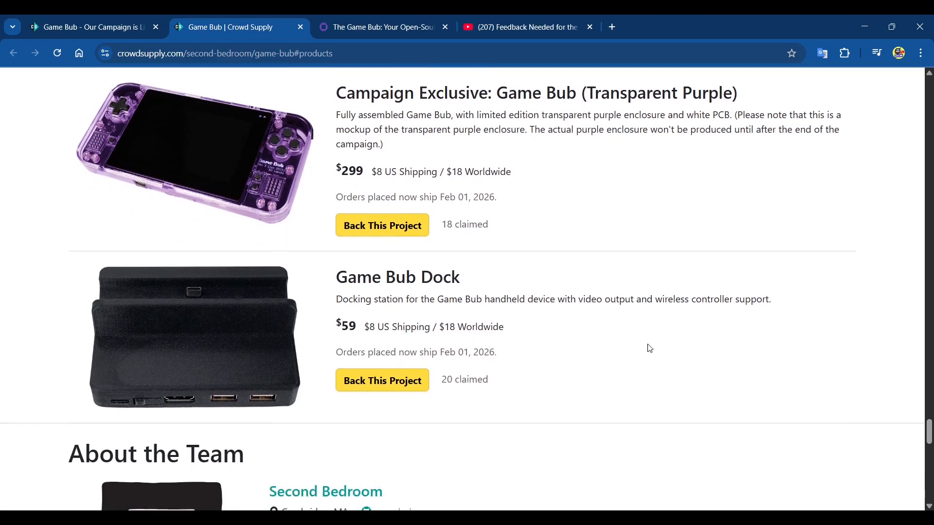
{"action": "scroll", "scroll_direction": "down", "scroll_amount": 3}
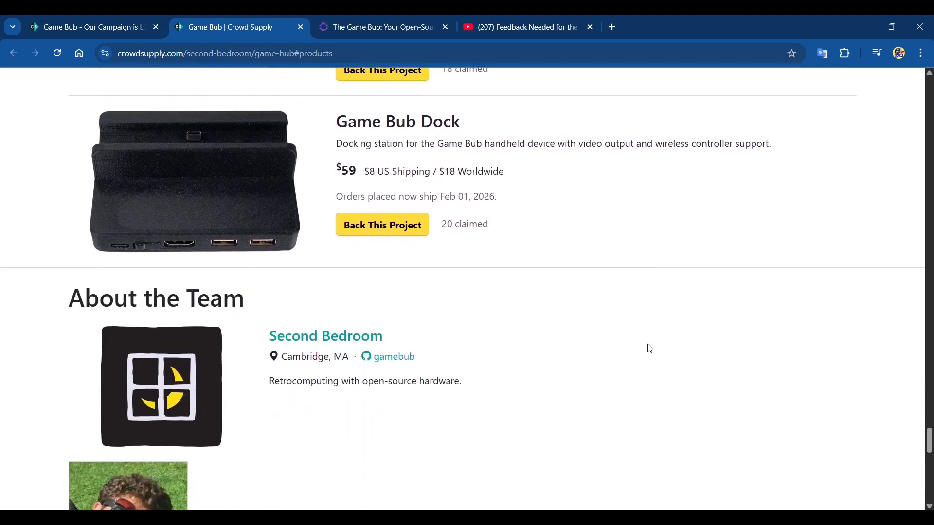
{"action": "scroll", "scroll_direction": "down", "scroll_amount": 3}
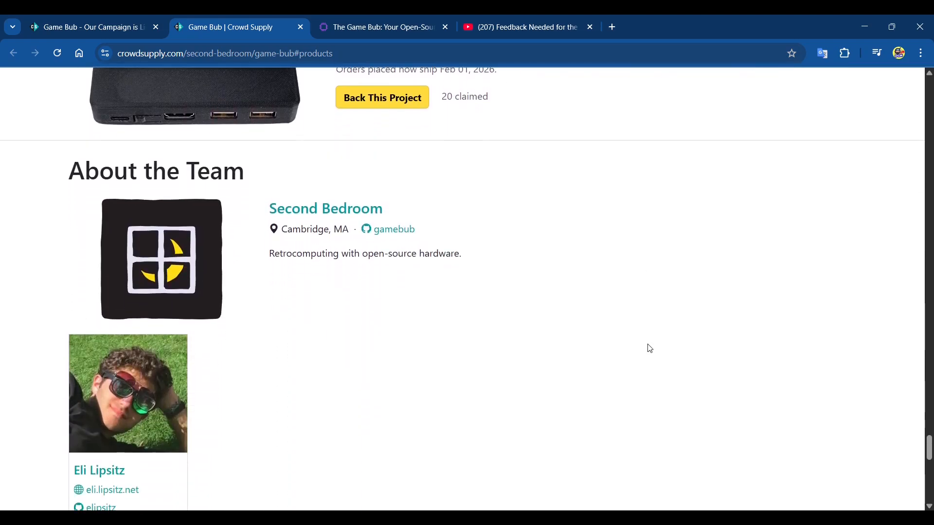
{"action": "scroll", "scroll_direction": "down", "scroll_amount": 3}
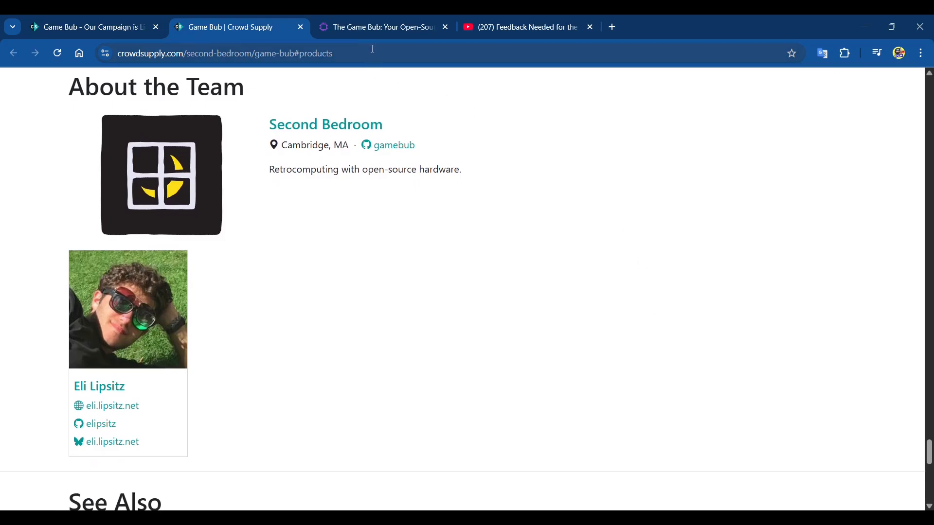
- Switch to the Metal Game Solid article and scroll to its backlit screen, rumble and link-cable paragraphs
{"action": "left_click", "coordinate": [381, 27]}
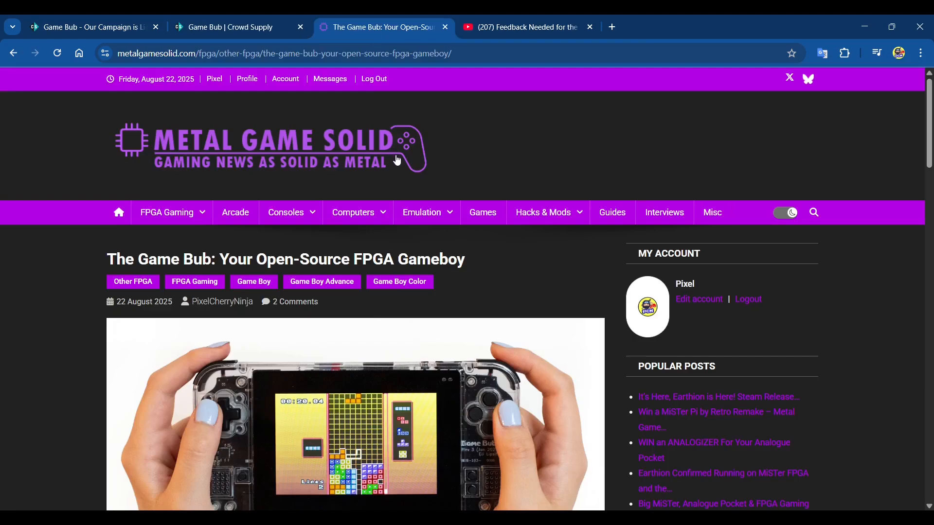
{"action": "mouse_move", "coordinate": [526, 202]}
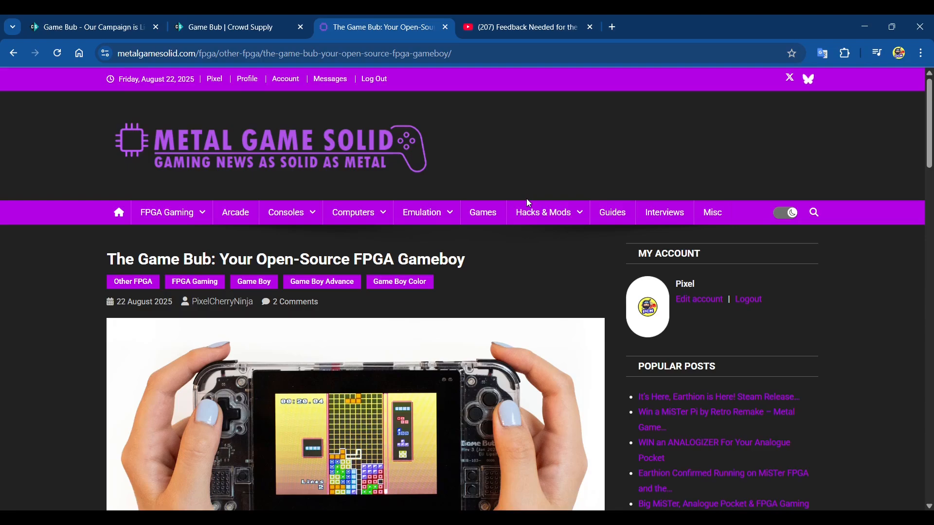
{"action": "scroll", "scroll_direction": "down", "scroll_amount": 3}
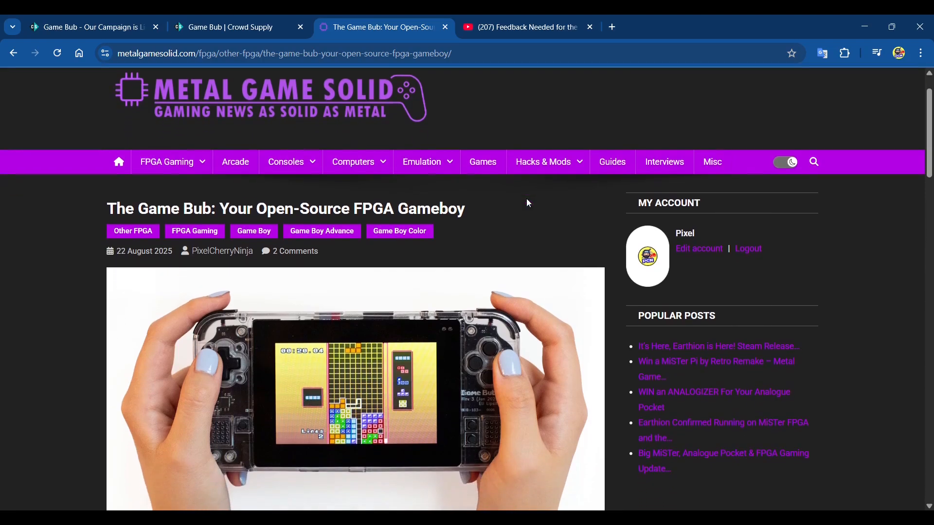
{"action": "scroll", "scroll_direction": "down", "scroll_amount": 3}
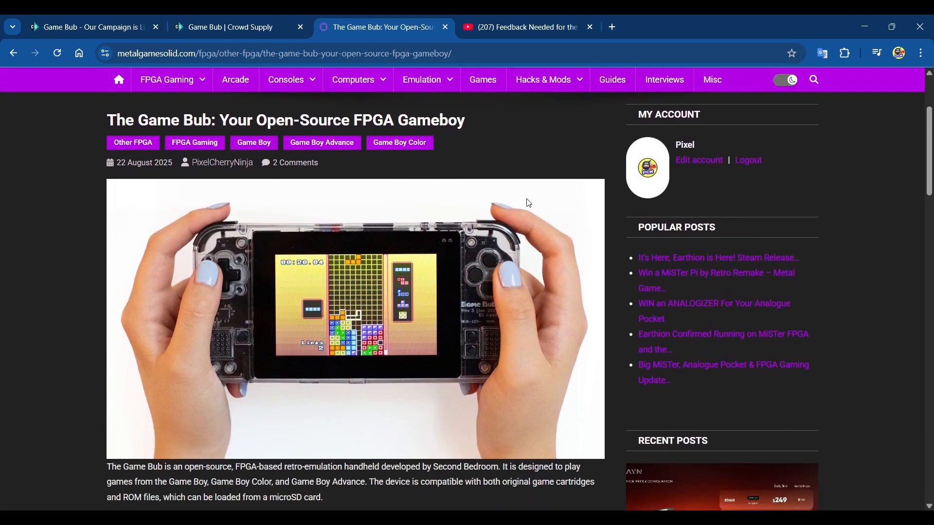
{"action": "scroll", "scroll_direction": "down", "scroll_amount": 3}
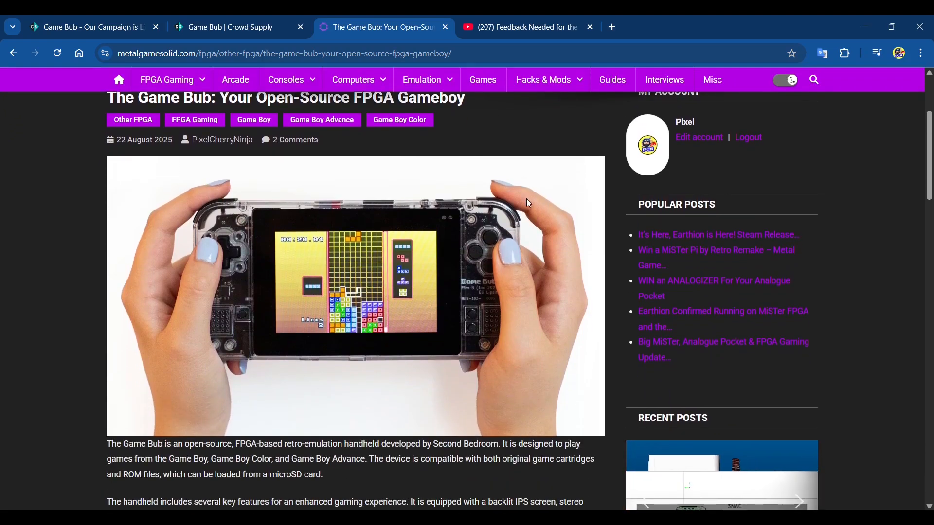
{"action": "scroll", "scroll_direction": "down", "scroll_amount": 3}
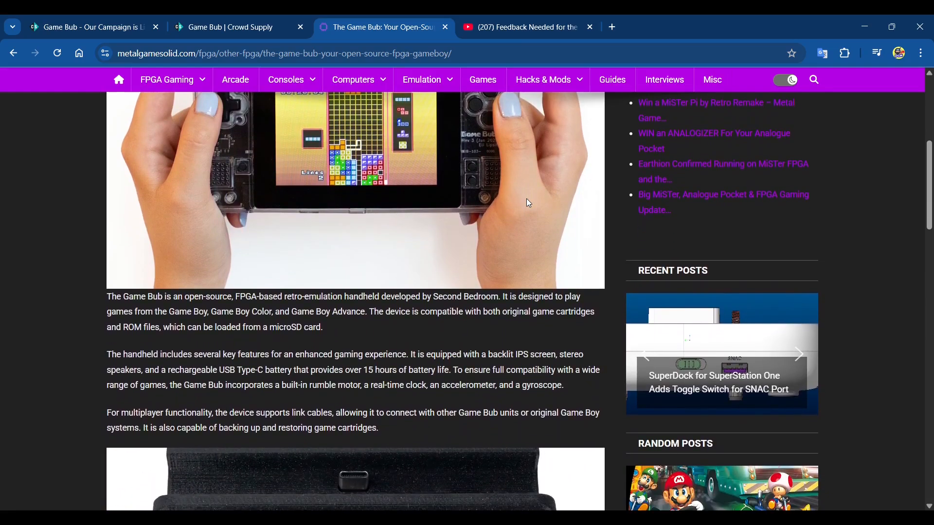
{"action": "scroll", "scroll_direction": "down", "scroll_amount": 3}
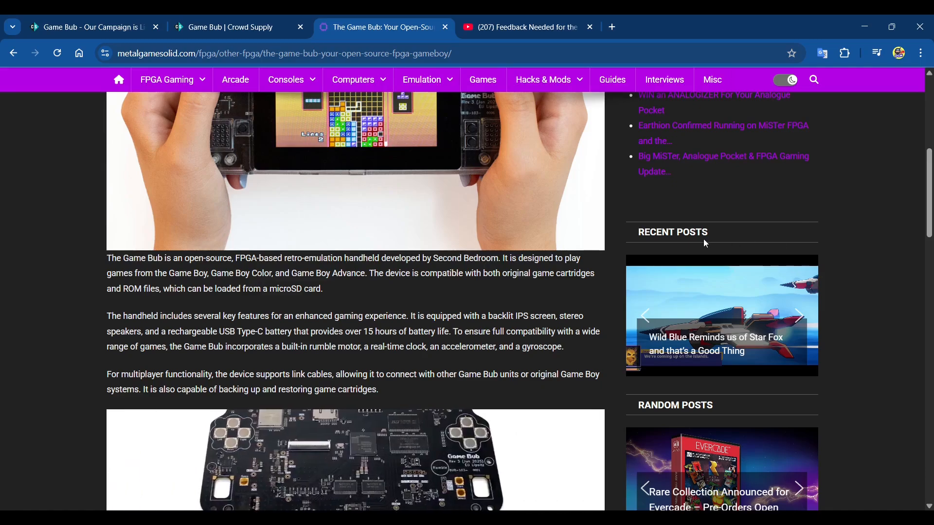
{"action": "scroll", "scroll_direction": "down", "scroll_amount": 3}
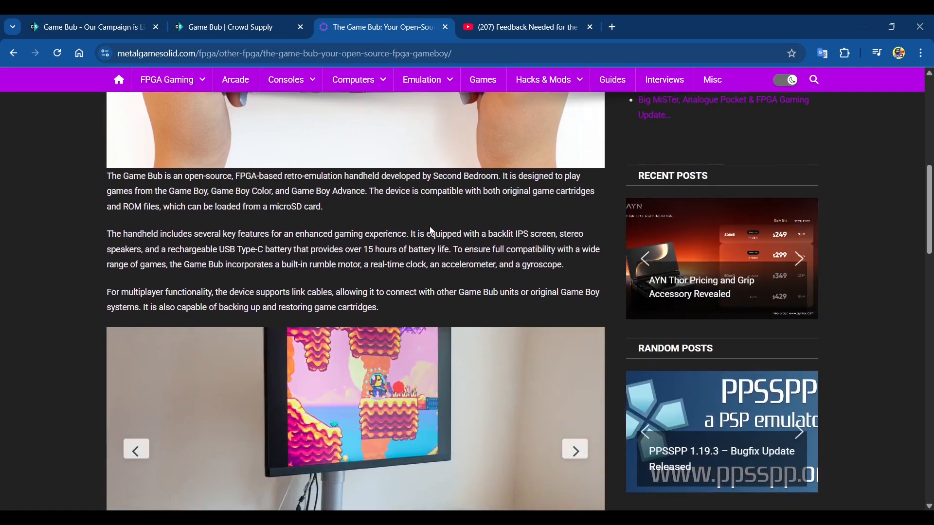
{"action": "scroll", "scroll_direction": "down", "scroll_amount": 3}
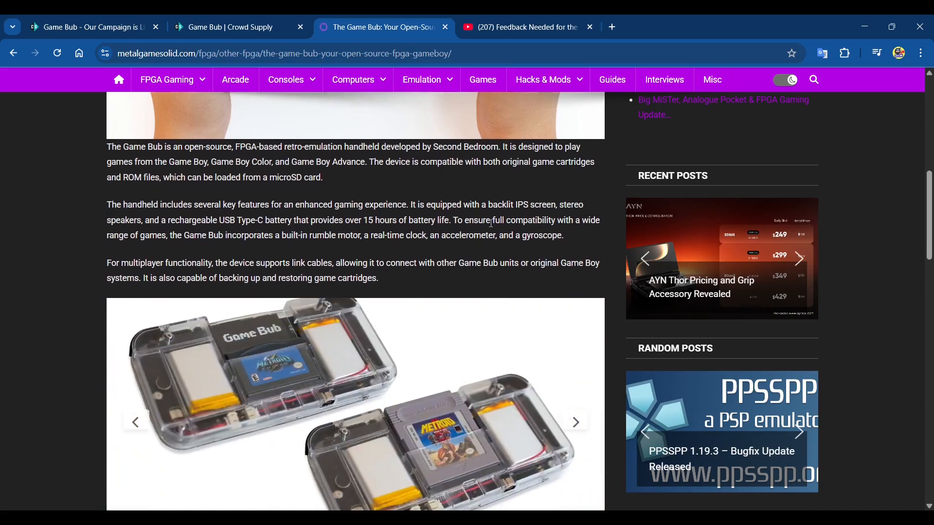
{"action": "left_click", "coordinate": [573, 421]}
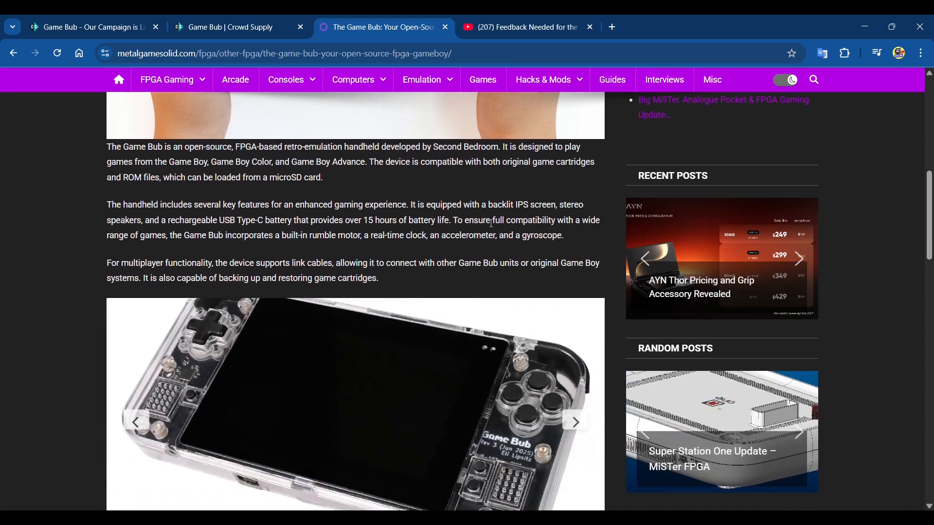
{"action": "left_click", "coordinate": [574, 422]}
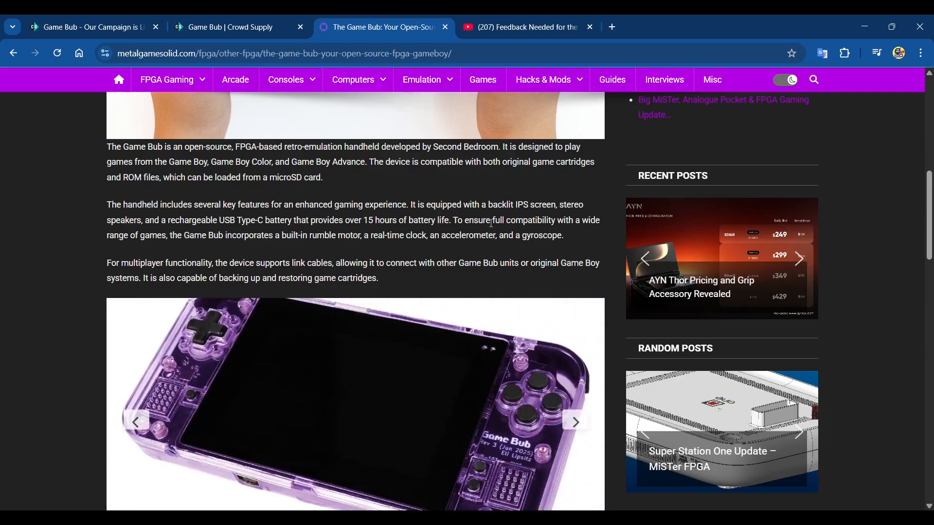
{"action": "left_click", "coordinate": [573, 422]}
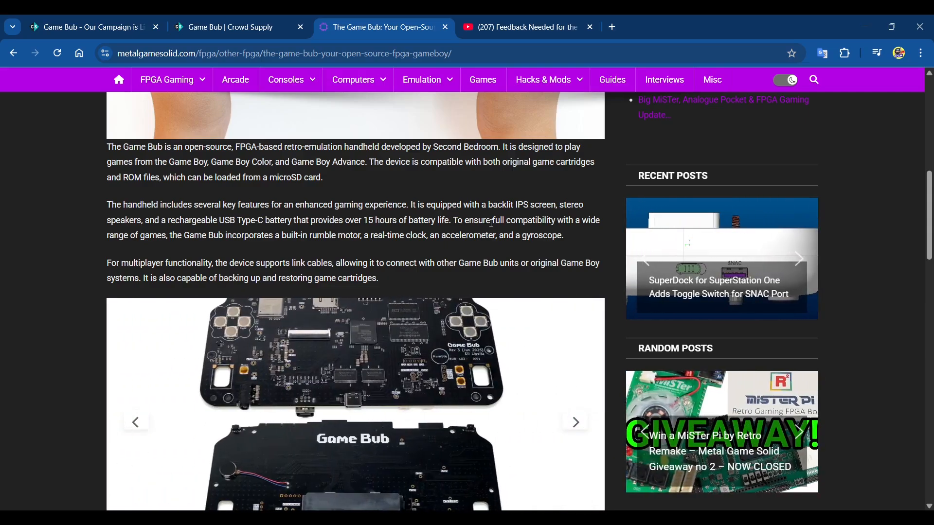
{"action": "left_click", "coordinate": [573, 422]}
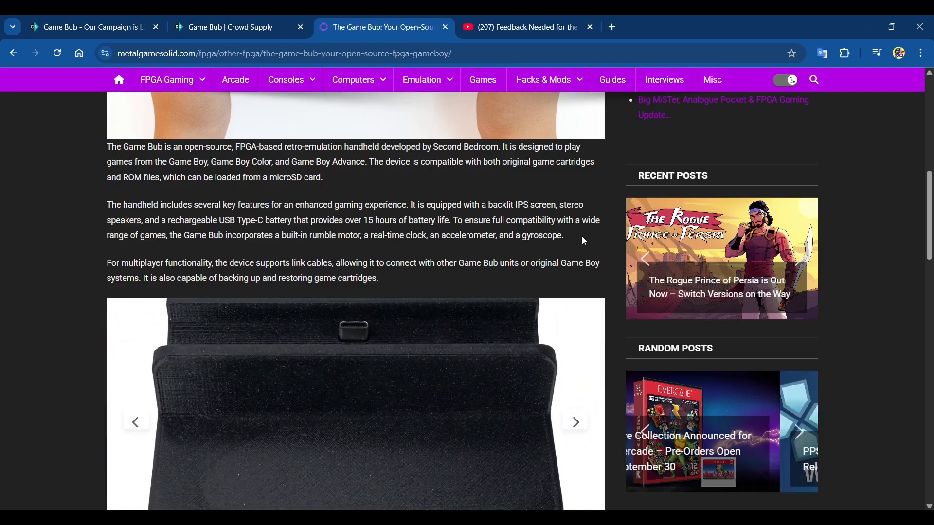
{"action": "left_click", "coordinate": [573, 422]}
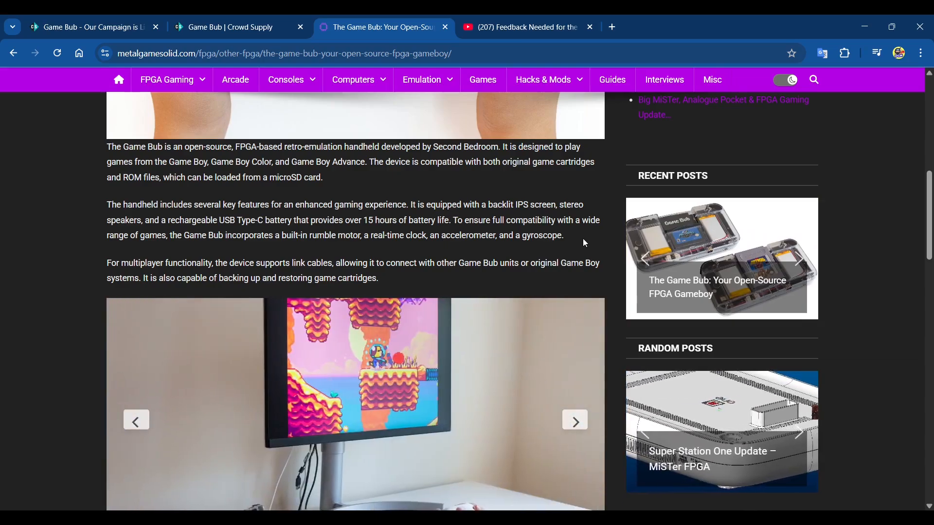
{"action": "left_click", "coordinate": [574, 421]}
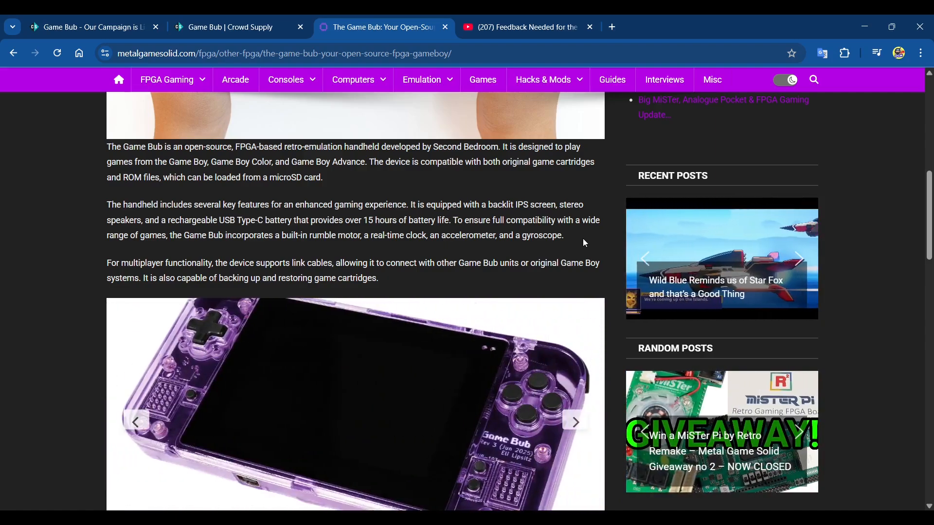
{"action": "left_click", "coordinate": [573, 422]}
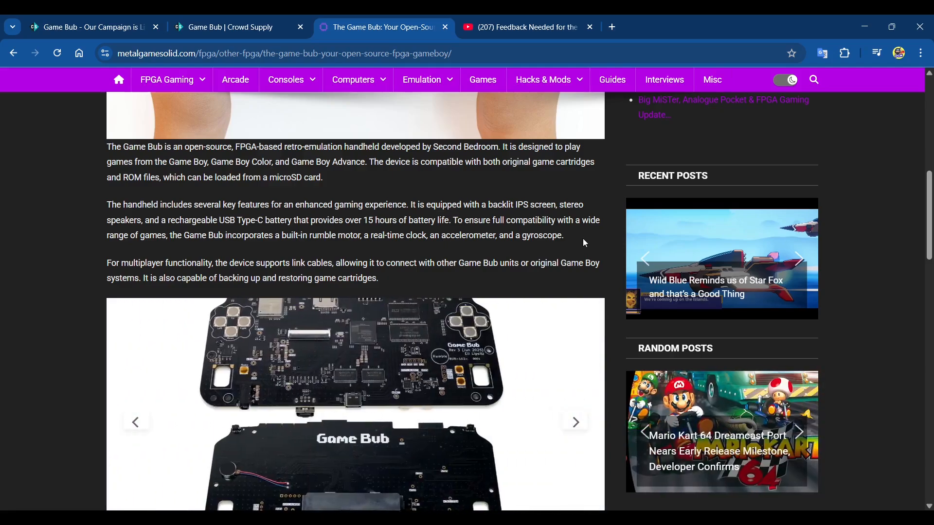
- Advance the article's image carousel until it shows Mario Kart beside a blue Game Boy Advance
{"action": "left_click", "coordinate": [573, 421]}
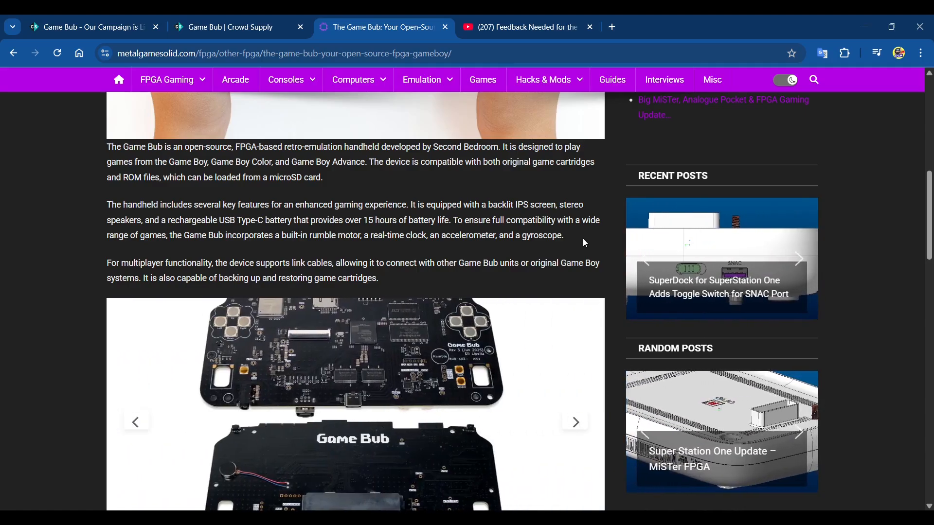
{"action": "left_click", "coordinate": [574, 422]}
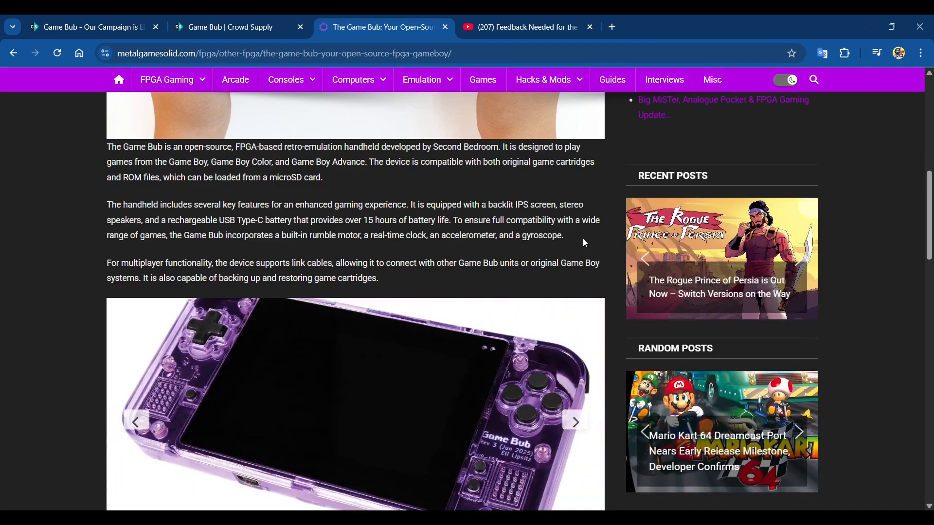
{"action": "left_click", "coordinate": [574, 422]}
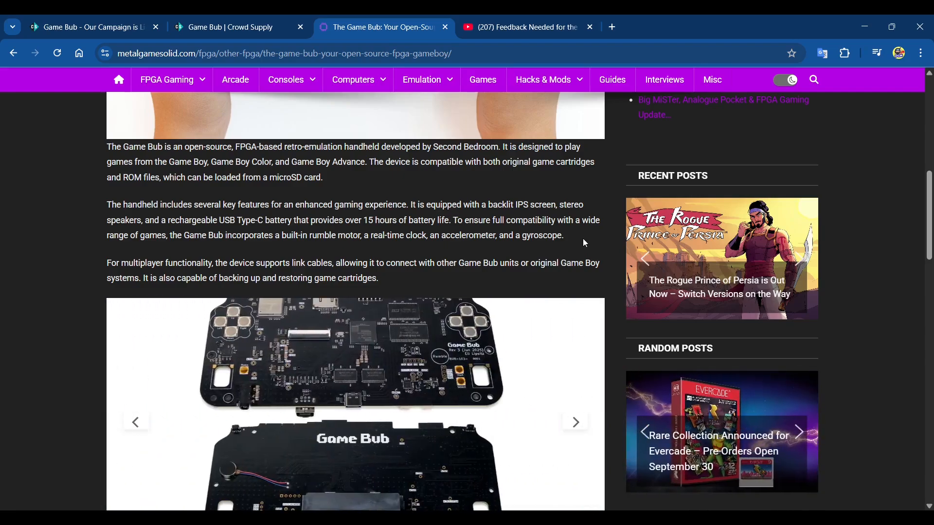
{"action": "left_click", "coordinate": [574, 422]}
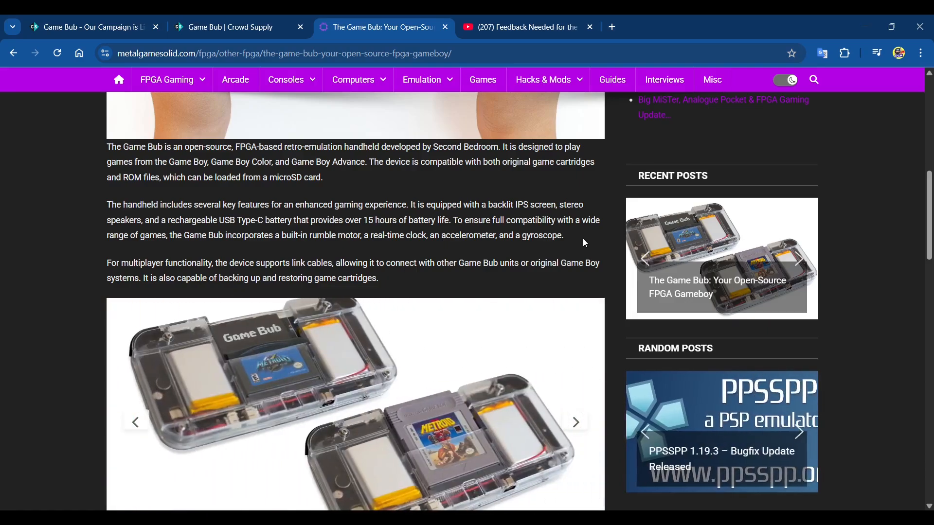
{"action": "left_click", "coordinate": [573, 422]}
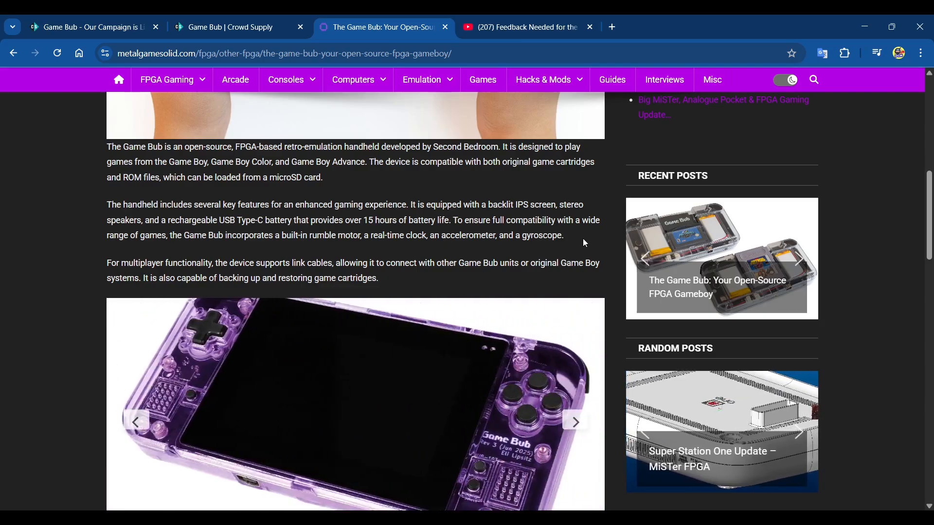
{"action": "left_click", "coordinate": [573, 422]}
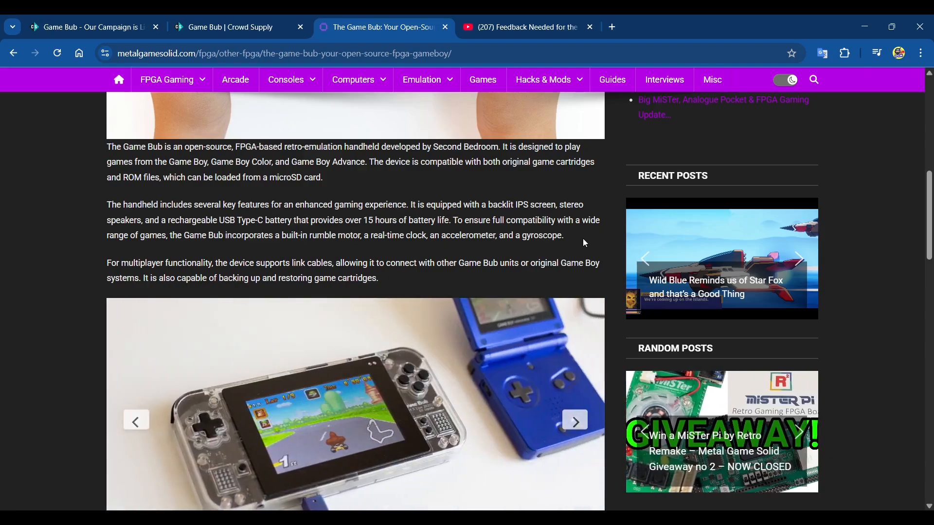
{"action": "left_click", "coordinate": [573, 420]}
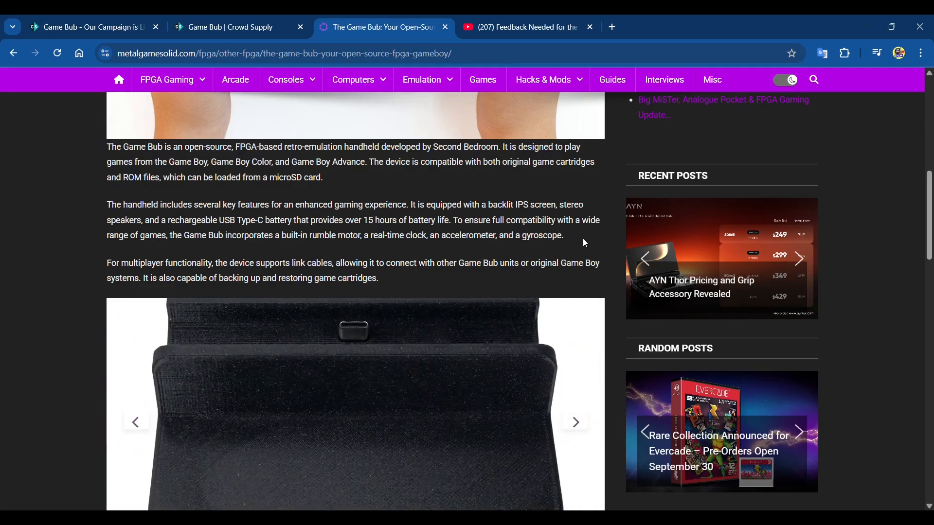
{"action": "left_click", "coordinate": [573, 421]}
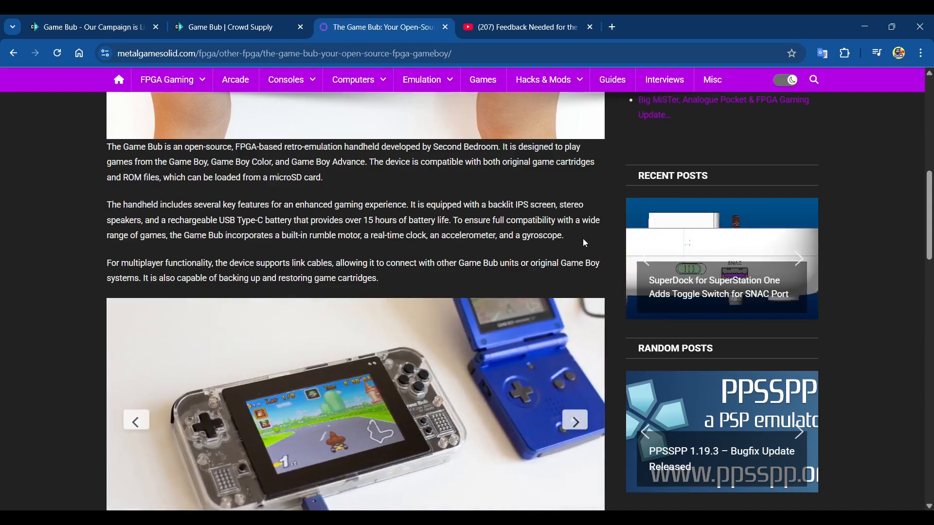
{"action": "left_click", "coordinate": [573, 421]}
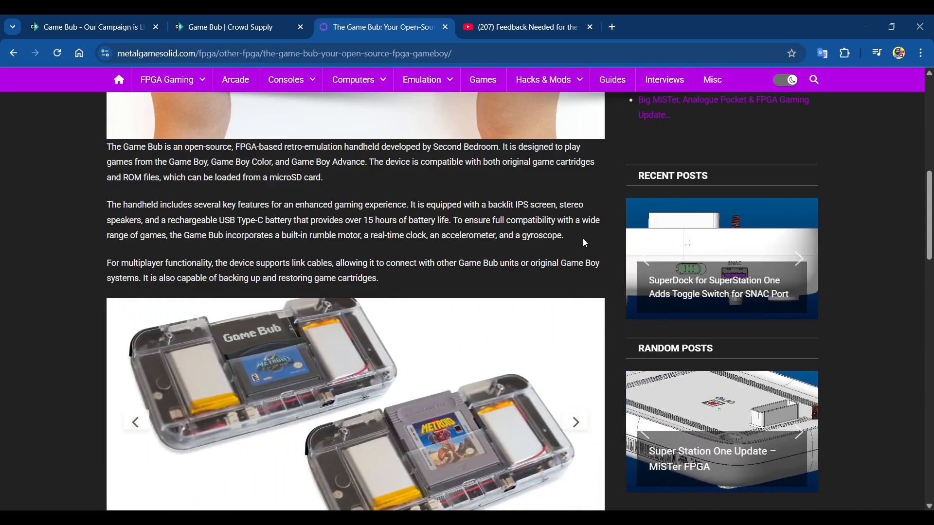
{"action": "left_click", "coordinate": [574, 422]}
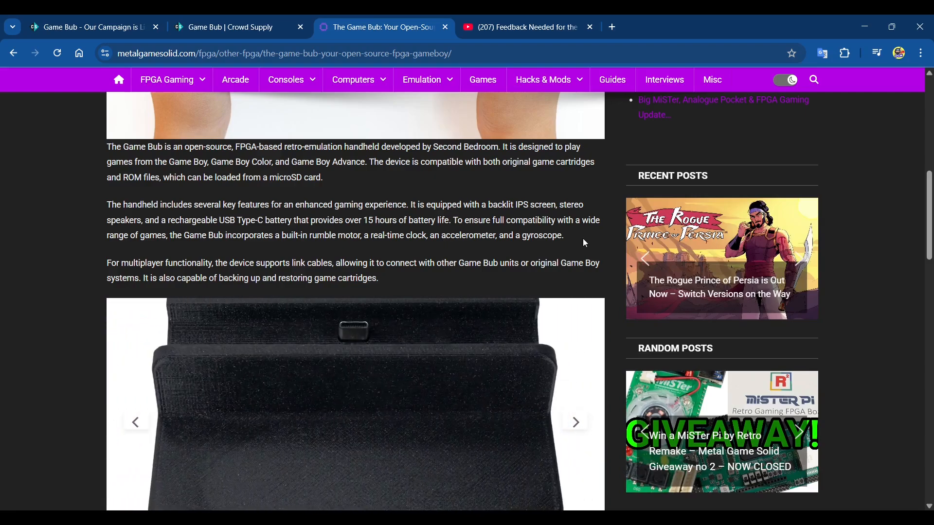
{"action": "left_click", "coordinate": [573, 421]}
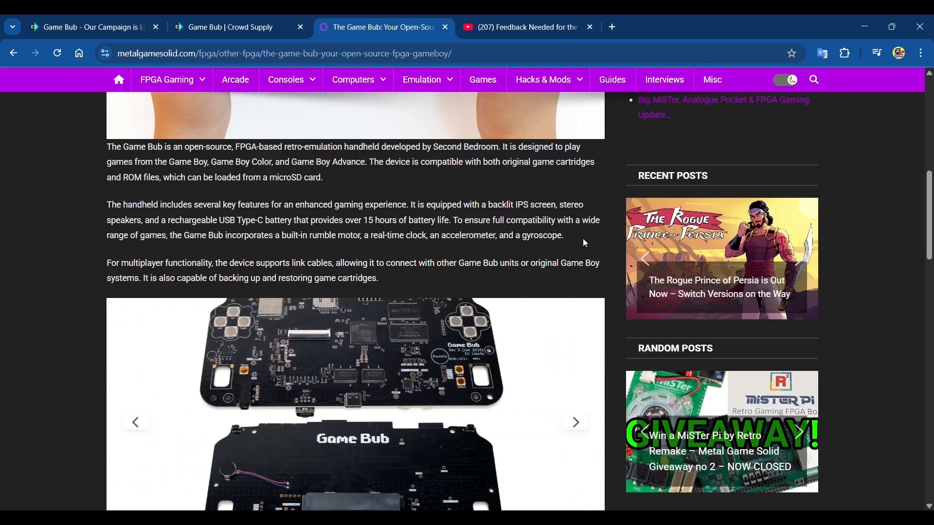
{"action": "left_click", "coordinate": [573, 422]}
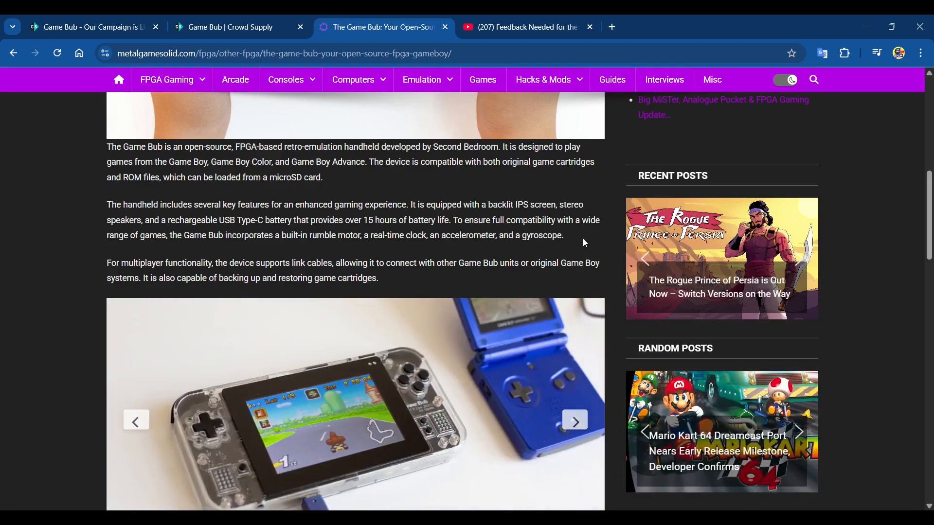
{"action": "left_click", "coordinate": [573, 420]}
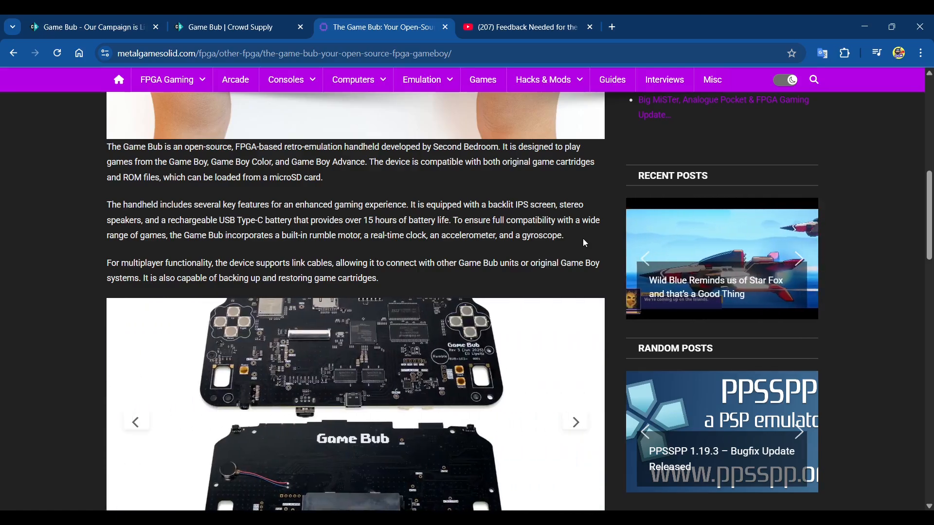
{"action": "left_click", "coordinate": [573, 421]}
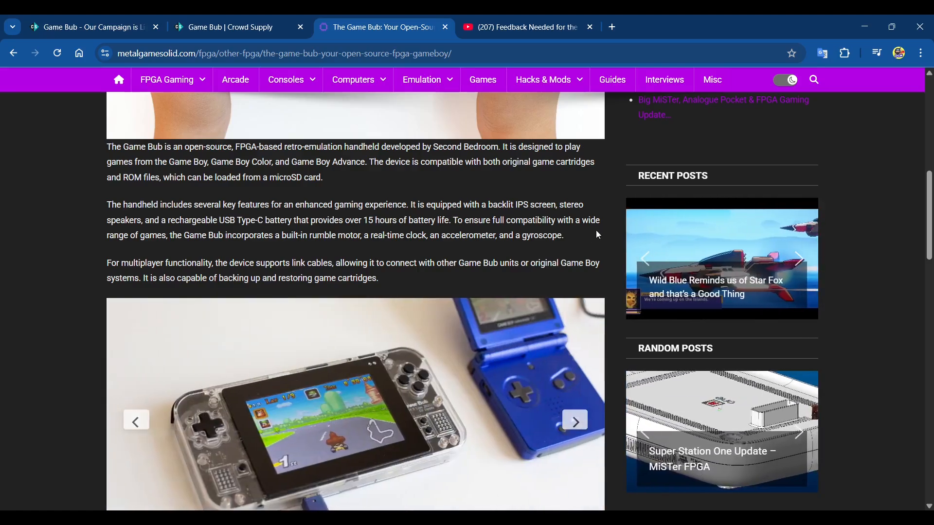
{"action": "left_click", "coordinate": [574, 420]}
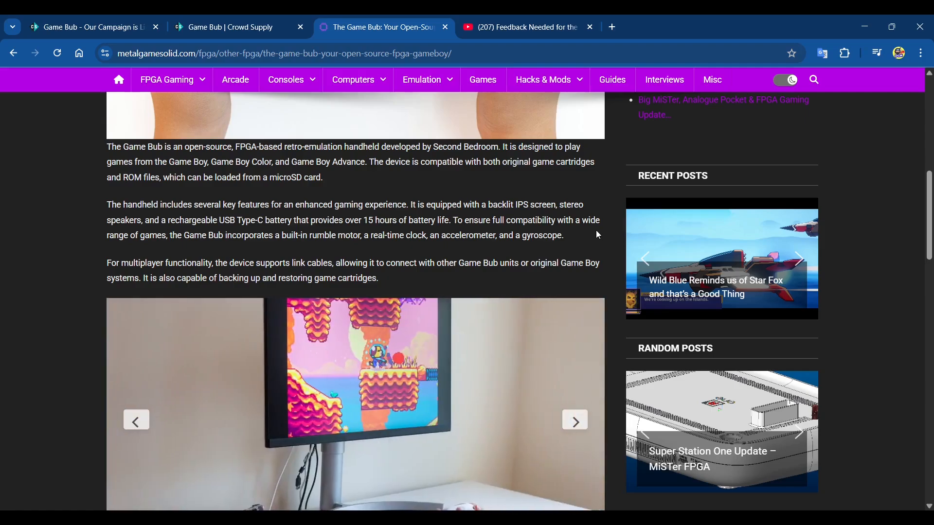
{"action": "left_click", "coordinate": [573, 421]}
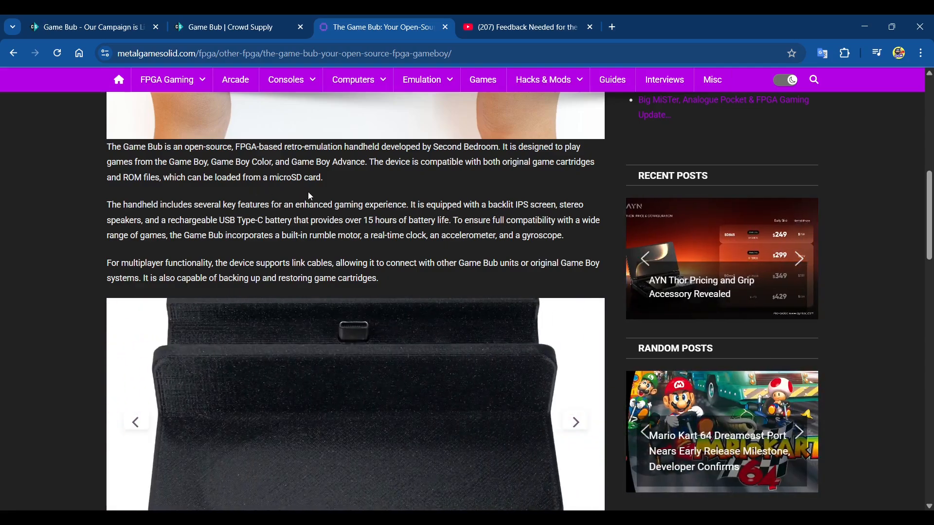
{"action": "left_click", "coordinate": [574, 421]}
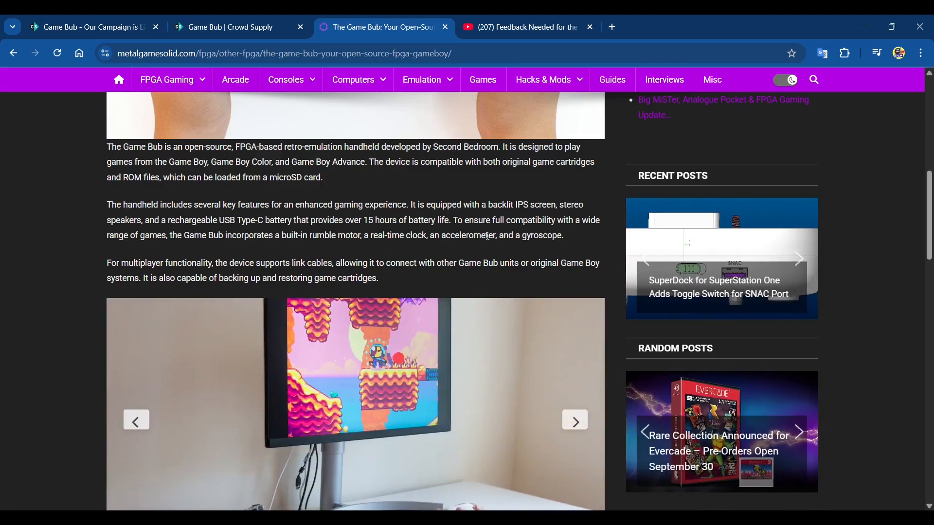
{"action": "left_click", "coordinate": [574, 421]}
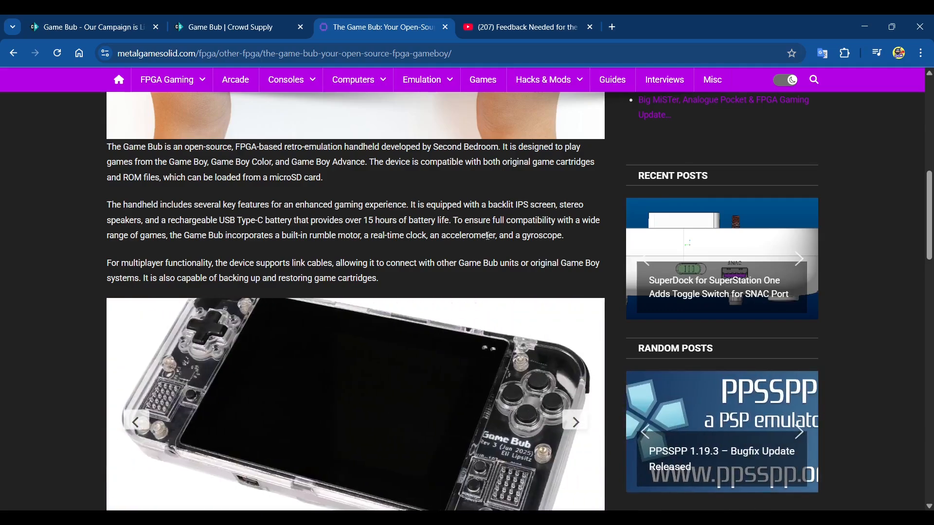
{"action": "left_click", "coordinate": [573, 421]}
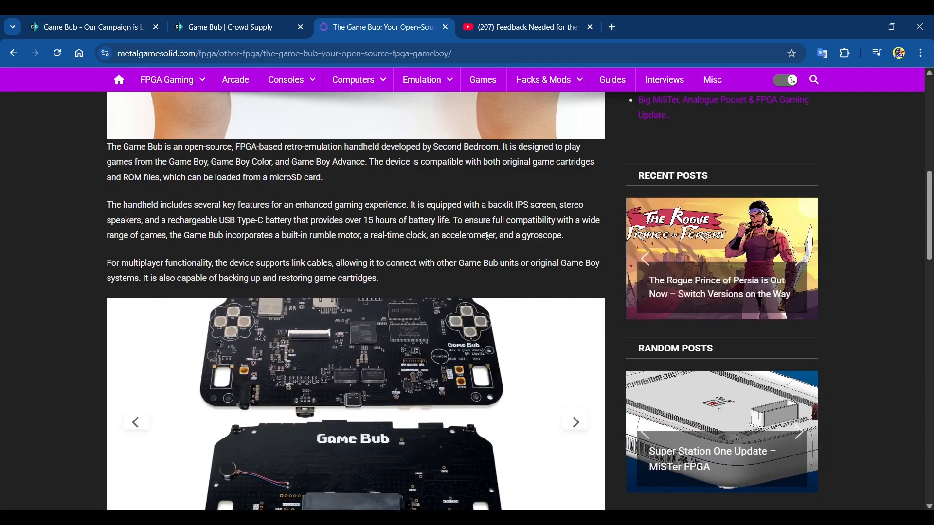
{"action": "left_click", "coordinate": [573, 421]}
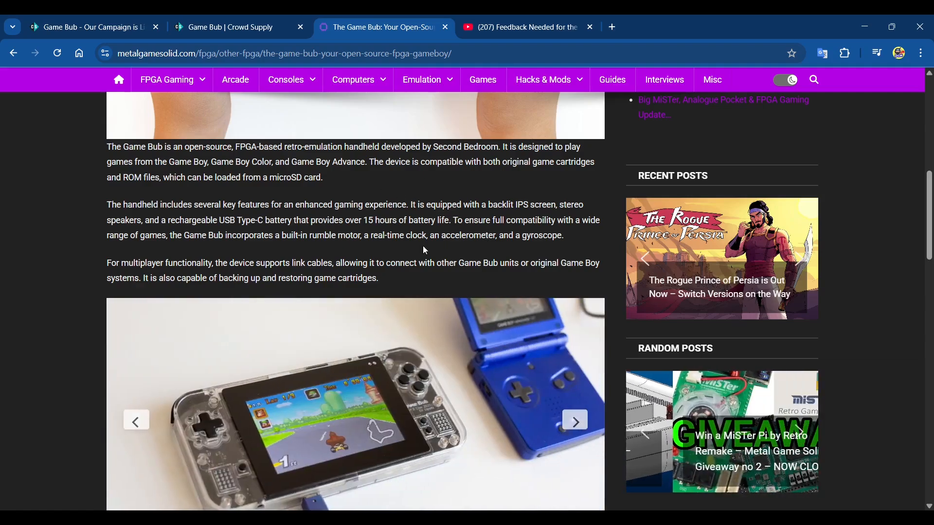
- Scroll to the Dock paragraph on HDMI and Bluetooth controllers and the Crowd Supply campaign link
{"action": "scroll", "scroll_direction": "down", "scroll_amount": 3}
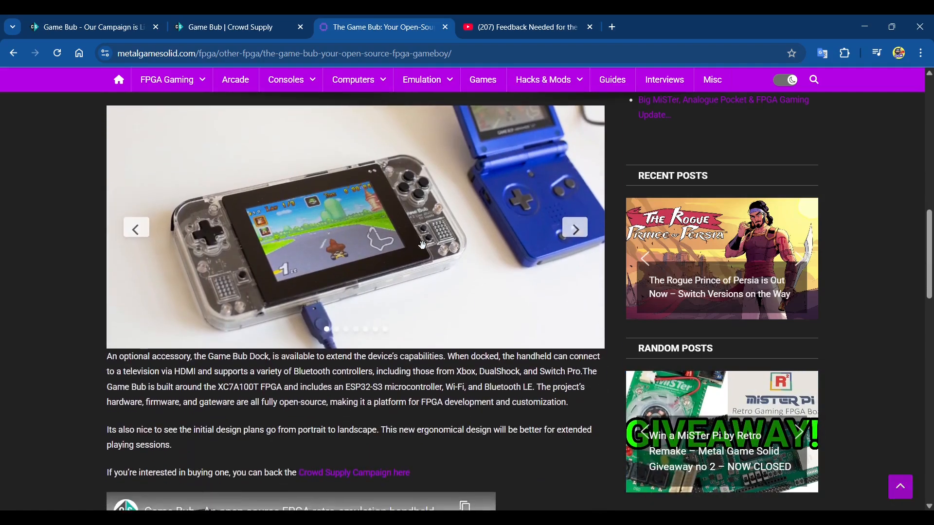
{"action": "scroll", "scroll_direction": "down", "scroll_amount": 3}
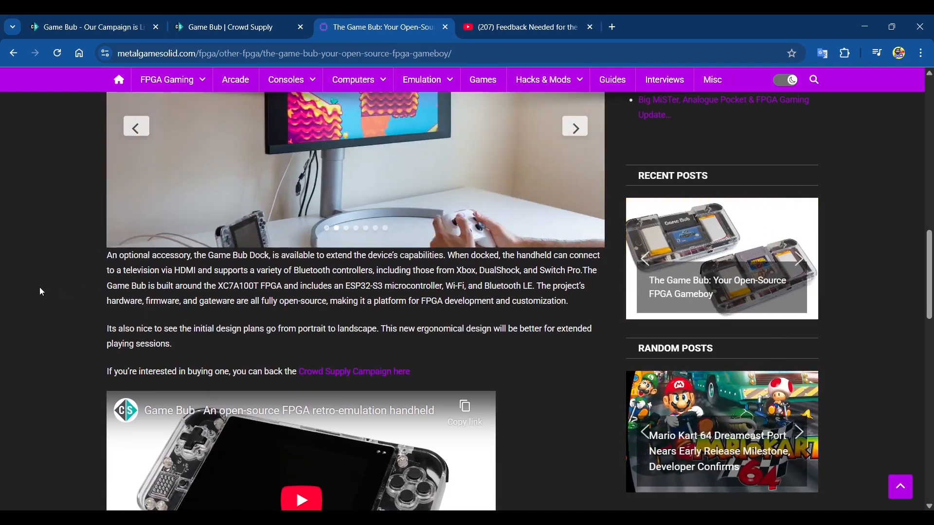
{"action": "left_click", "coordinate": [573, 127]}
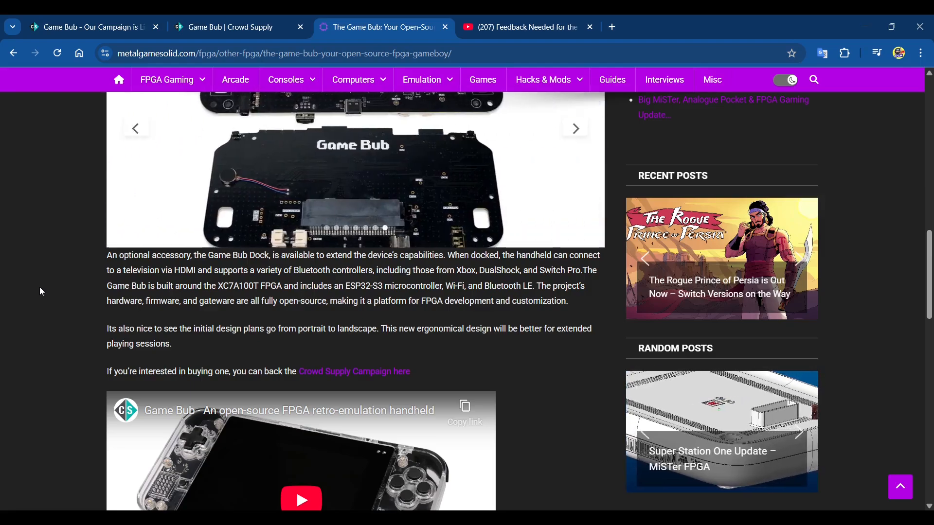
{"action": "left_click", "coordinate": [574, 128]}
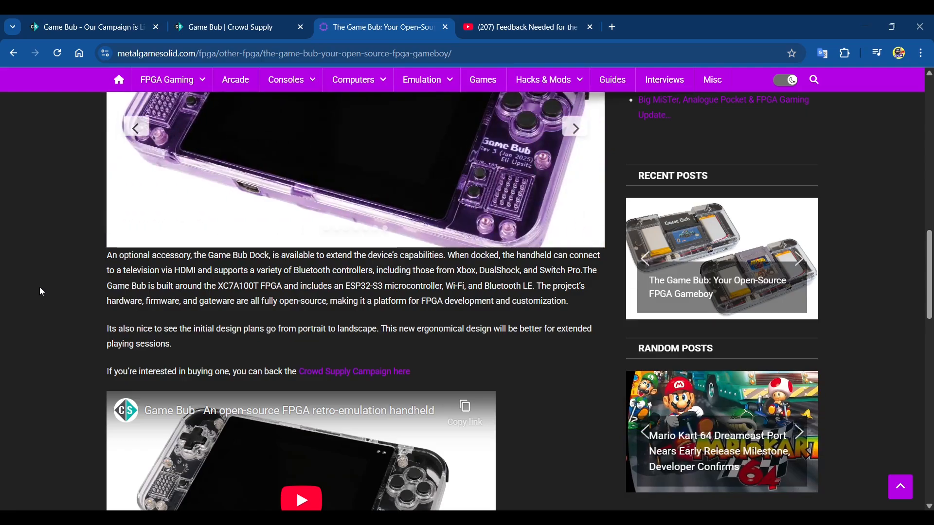
{"action": "left_click", "coordinate": [573, 128]}
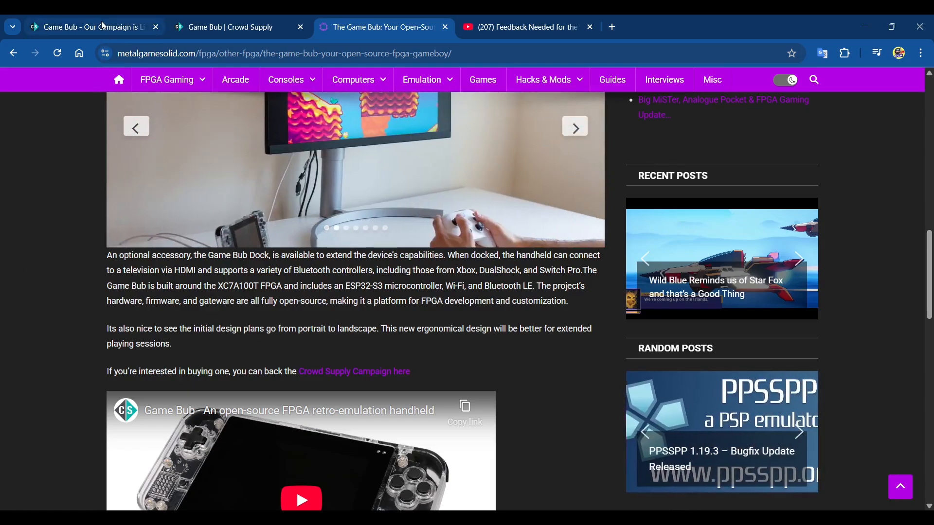
- Switch to the 'Our Campaign is Live' update and scroll down to its subscription form and footer
{"action": "left_click", "coordinate": [89, 27]}
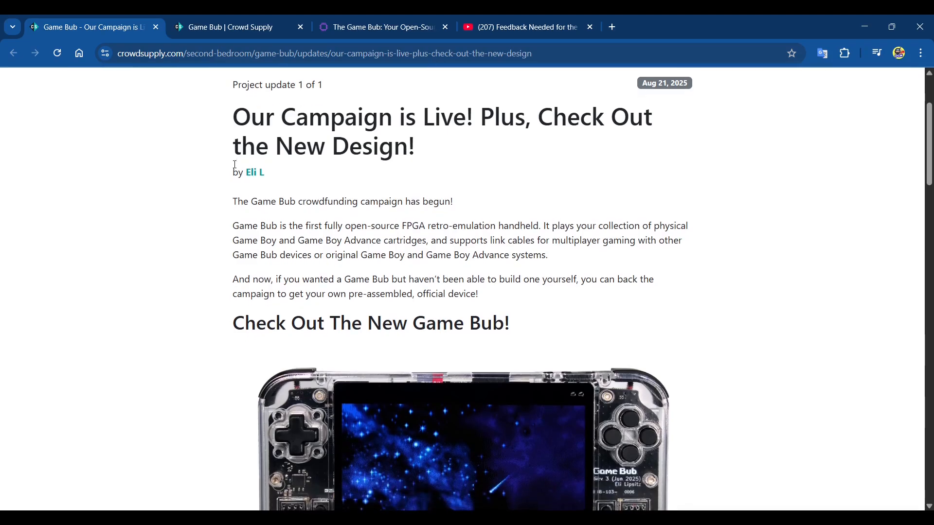
{"action": "scroll", "scroll_direction": "down", "scroll_amount": 3}
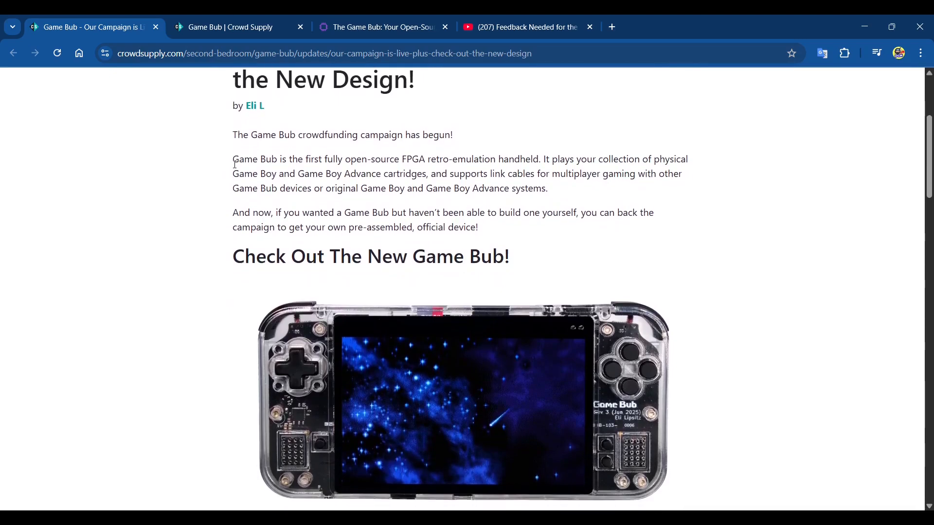
{"action": "scroll", "scroll_direction": "down", "scroll_amount": 3}
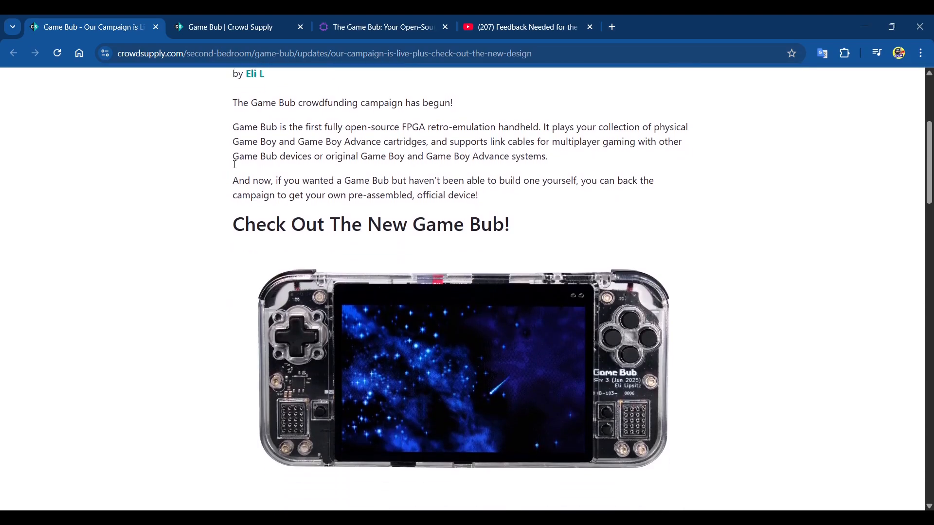
{"action": "scroll", "scroll_direction": "down", "scroll_amount": 3}
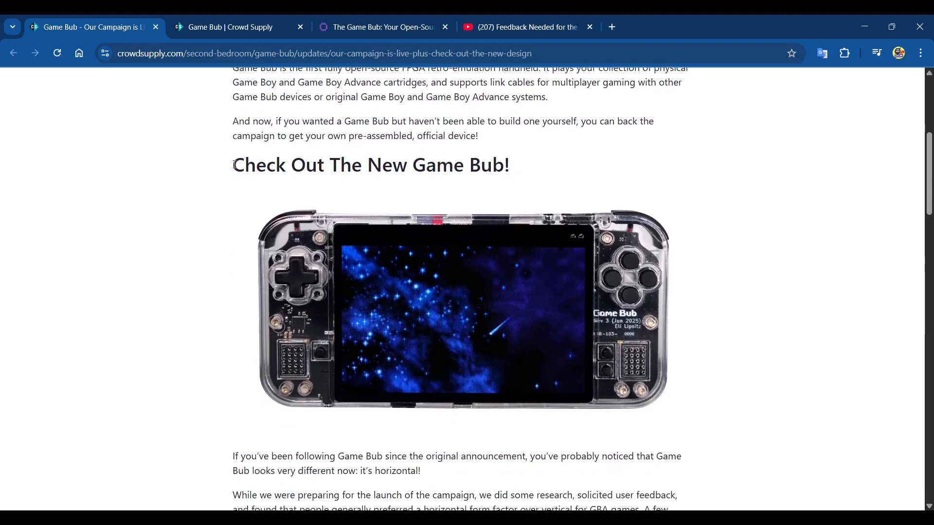
{"action": "mouse_move", "coordinate": [228, 84]}
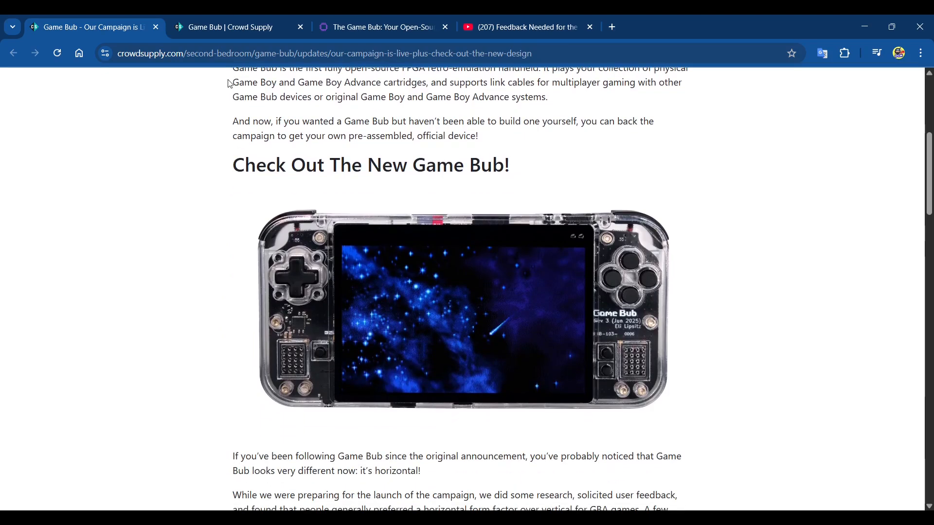
{"action": "scroll", "scroll_direction": "up", "scroll_amount": 3}
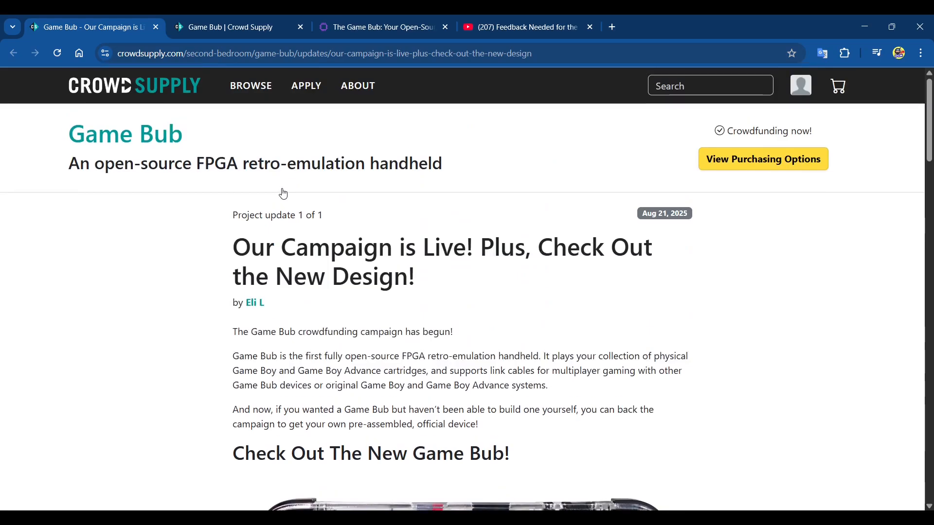
{"action": "scroll", "scroll_direction": "down", "scroll_amount": 3}
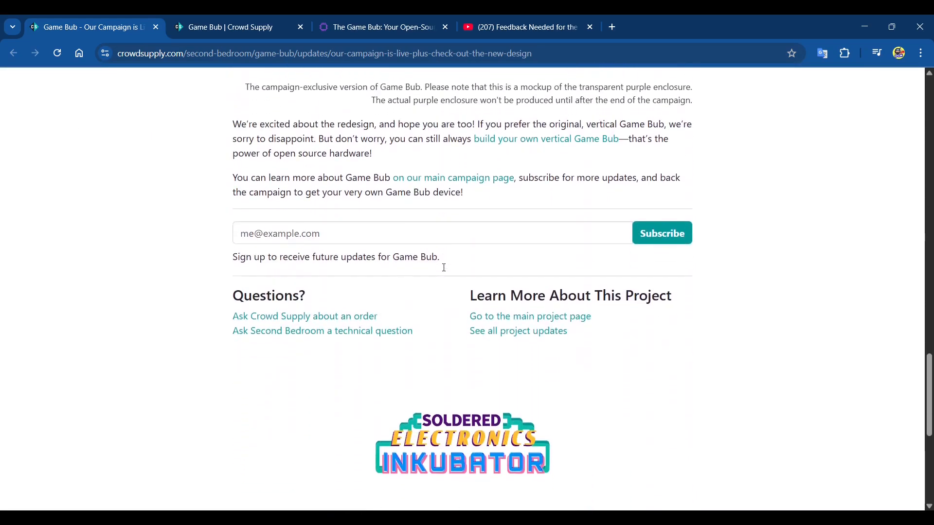
{"action": "scroll", "scroll_direction": "down", "scroll_amount": 3}
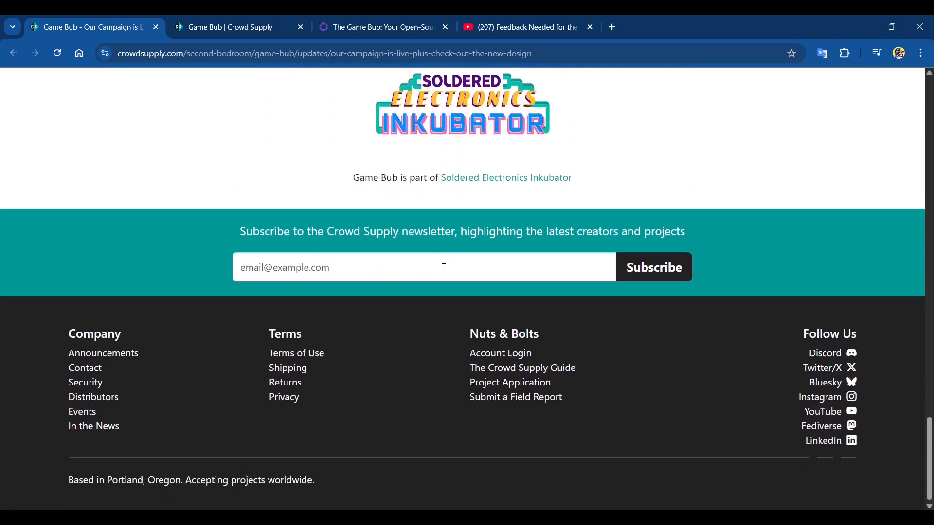
- Switch to the Game Bub Crowd Supply page, return to the top, and play its intro video
{"action": "left_click", "coordinate": [229, 26]}
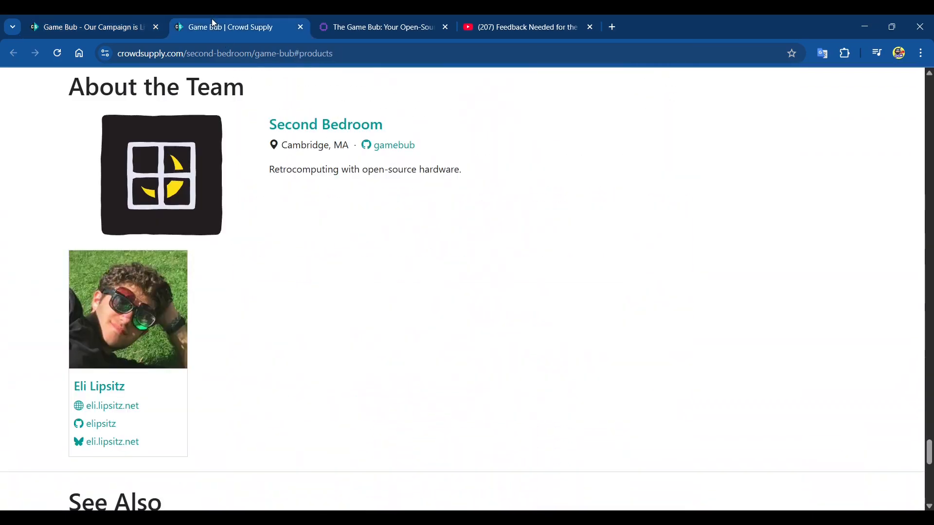
{"action": "scroll", "scroll_direction": "down", "scroll_amount": 3}
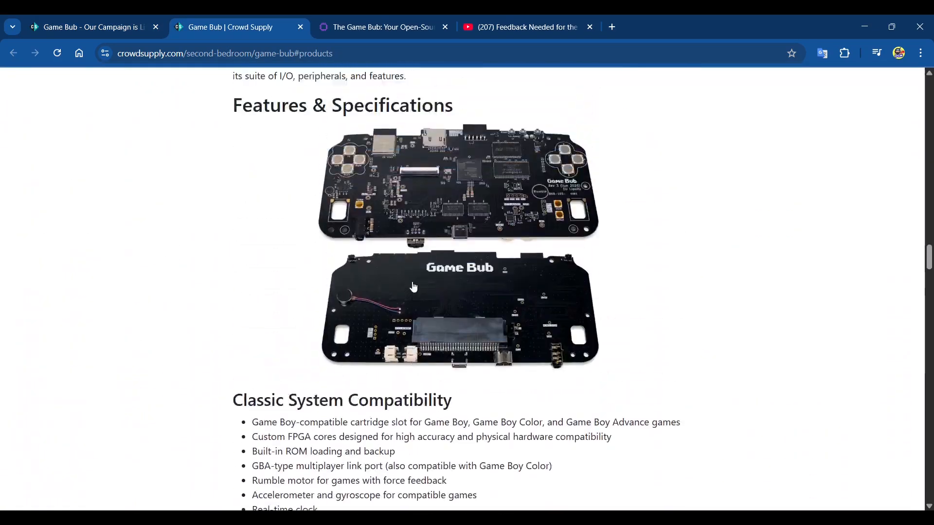
{"action": "scroll", "scroll_direction": "down", "scroll_amount": 3}
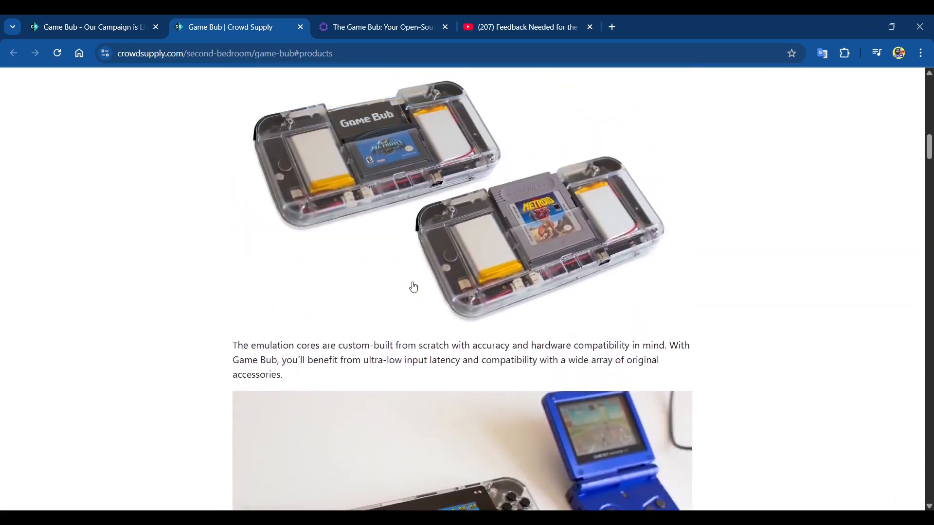
{"action": "scroll", "scroll_direction": "up", "scroll_amount": 3}
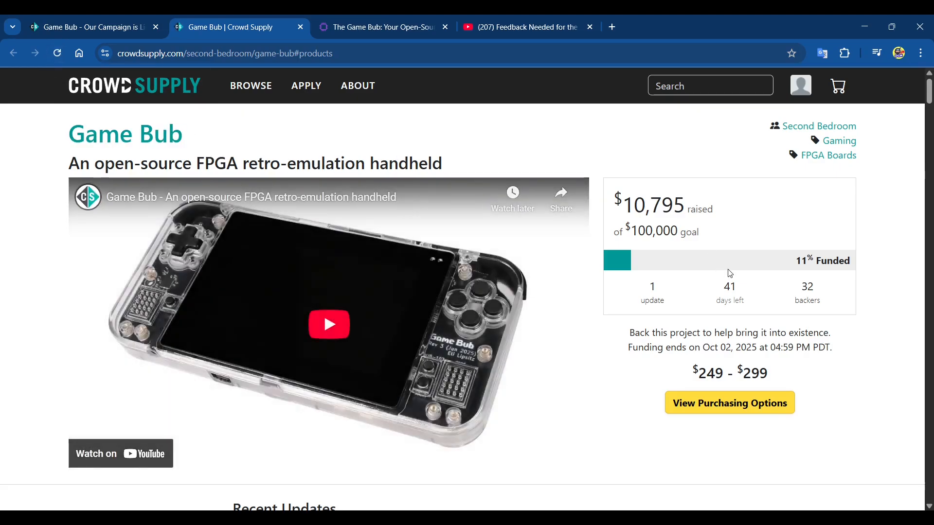
{"action": "mouse_move", "coordinate": [794, 251]}
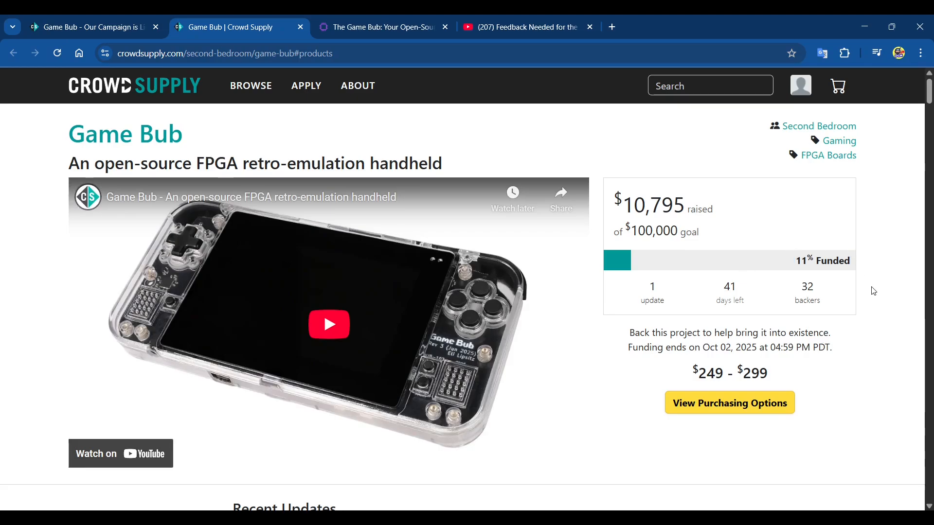
{"action": "mouse_move", "coordinate": [886, 314]}
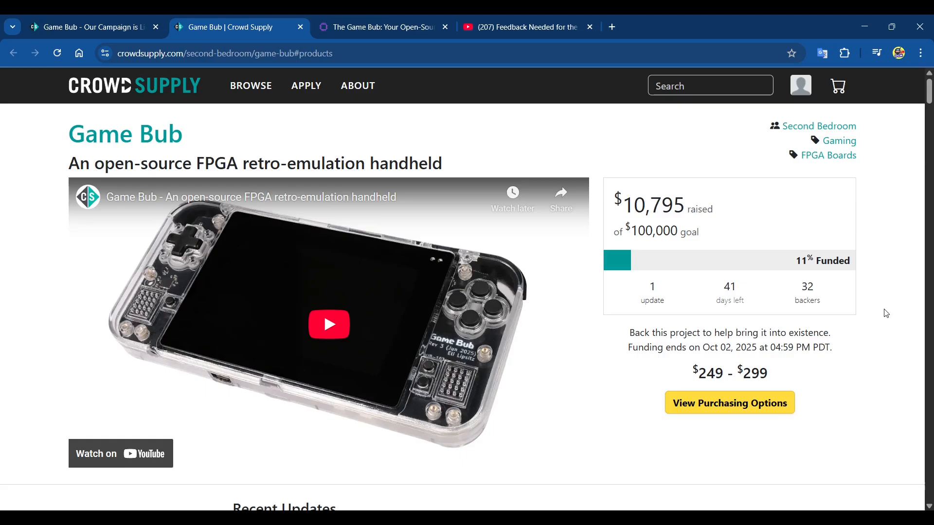
{"action": "left_click", "coordinate": [329, 324]}
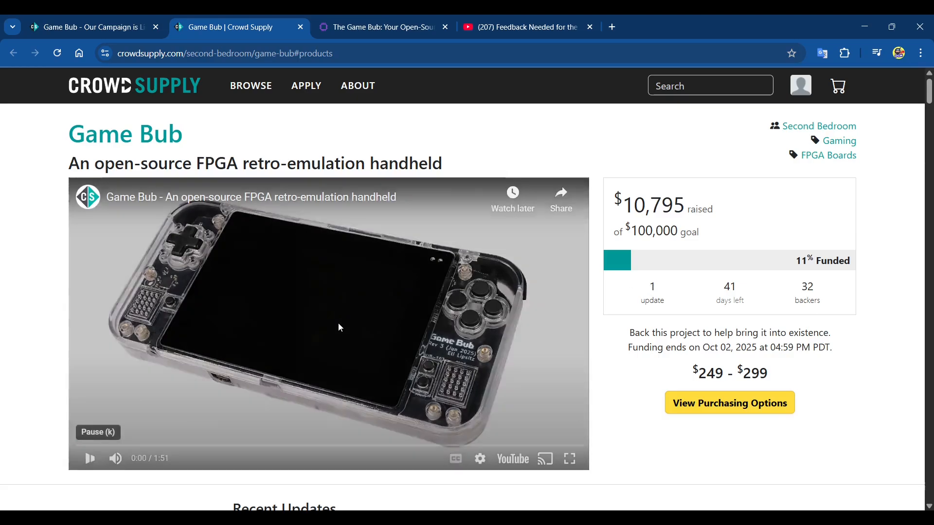